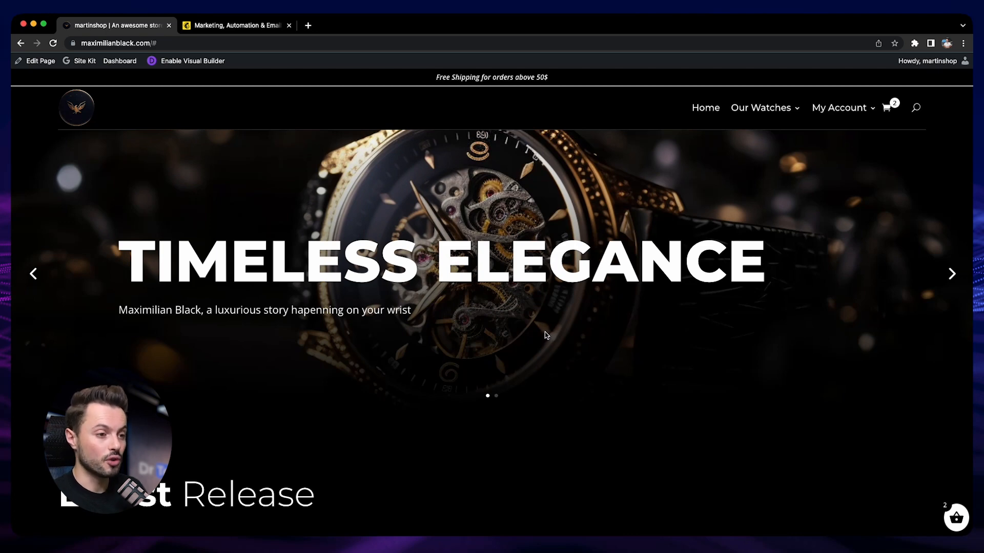
Review the storefront footer subscribe form, then go to the store's admin dashboard
scroll("down", 3)
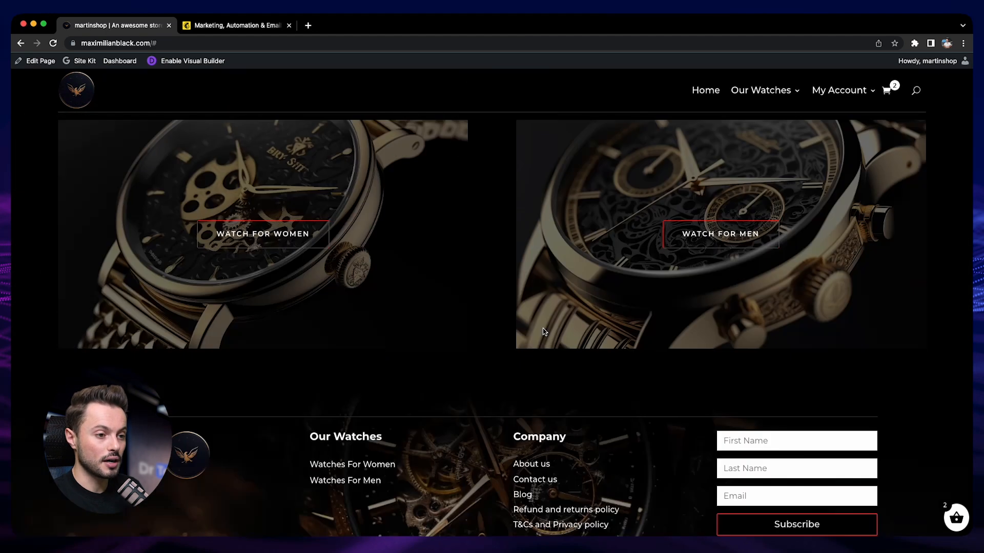
scroll("down", 3)
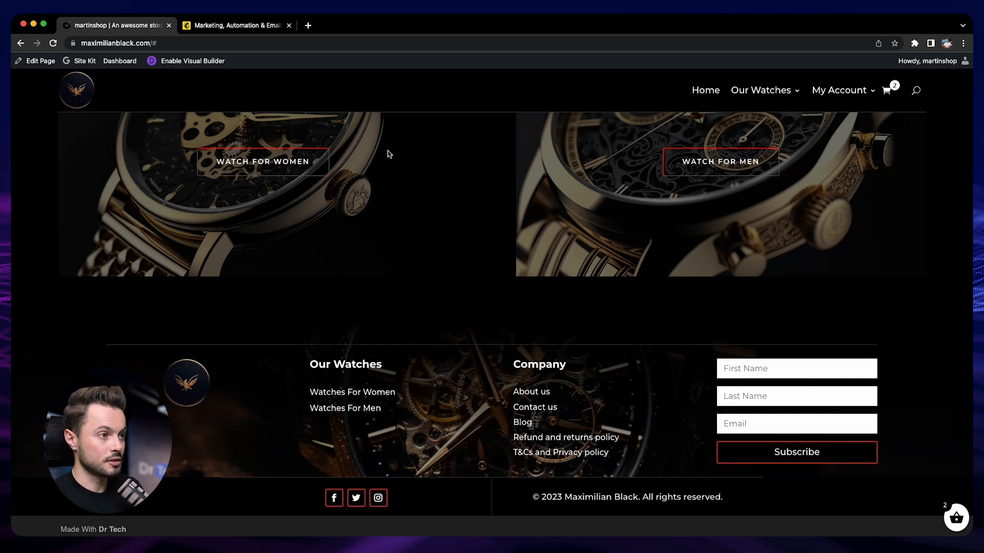
left_click(119, 61)
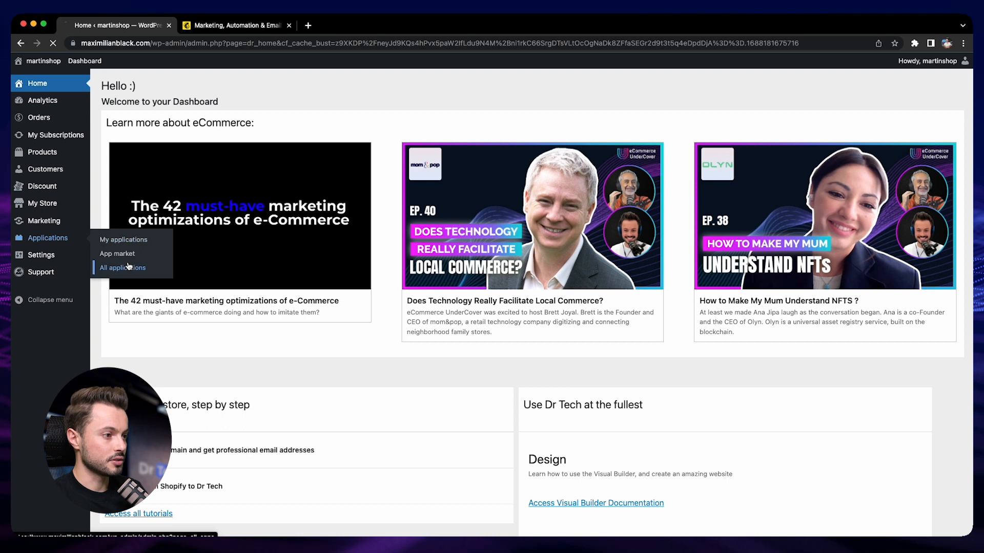
Show the full list of store applications to find the Bloom email opt-in plugin
left_click(123, 267)
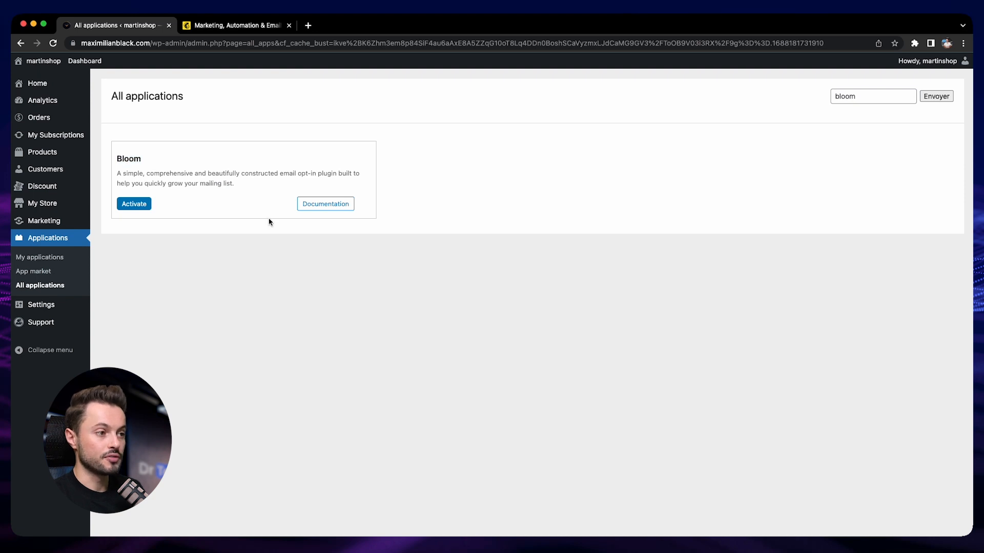
mouse_move(239, 201)
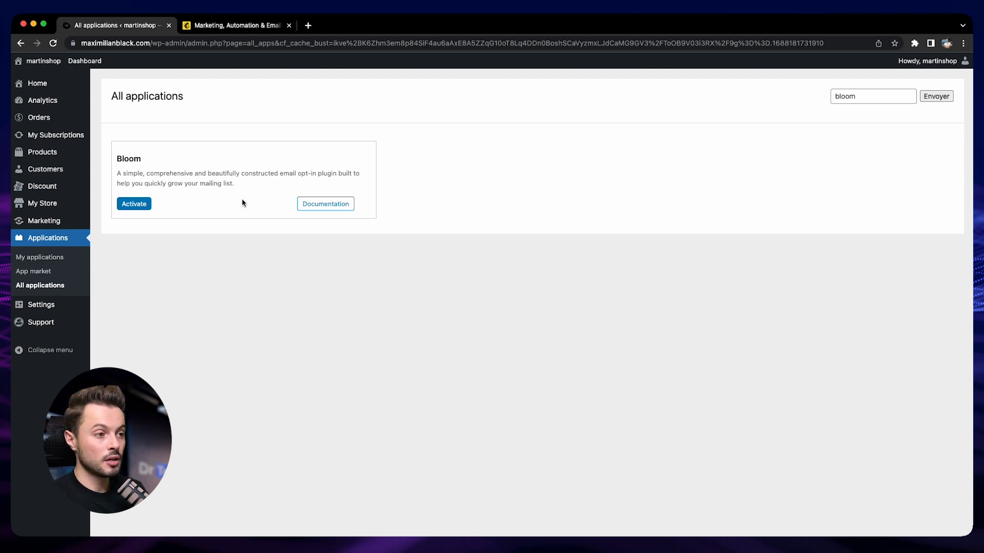
mouse_move(329, 205)
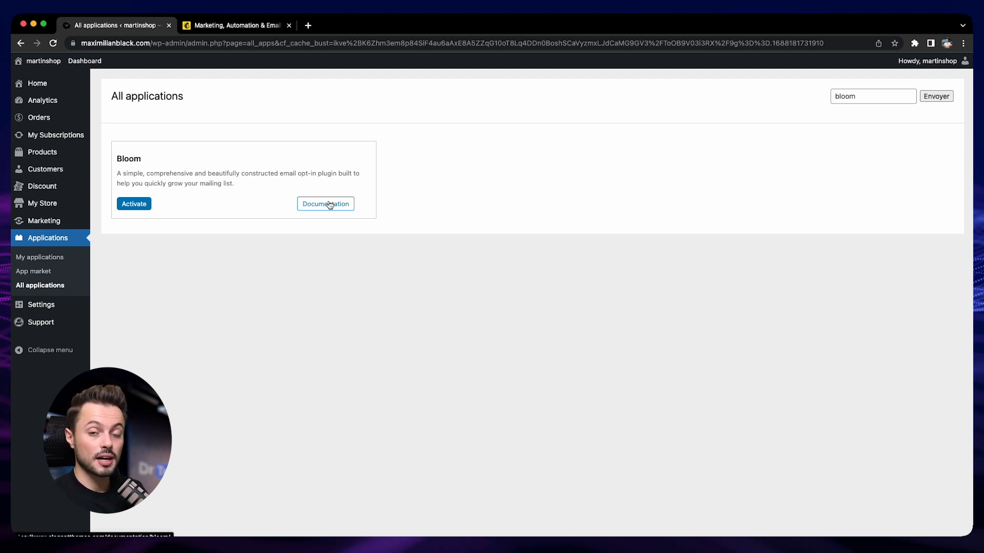
mouse_move(332, 201)
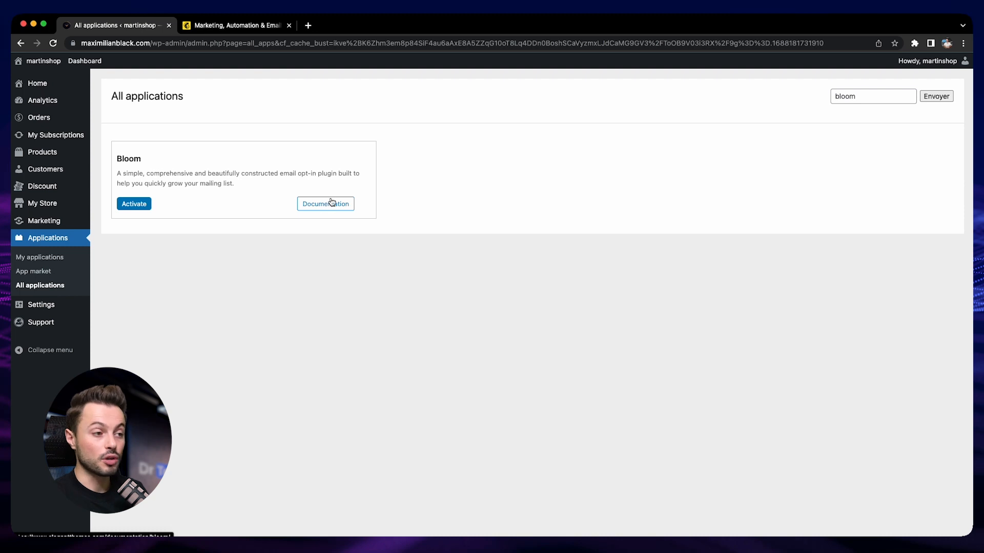
mouse_move(281, 205)
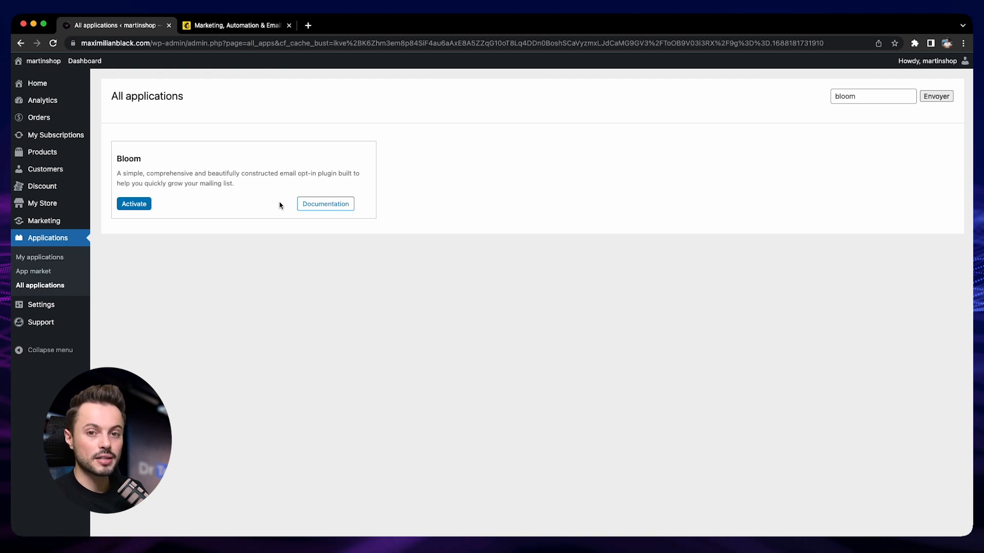
mouse_move(284, 201)
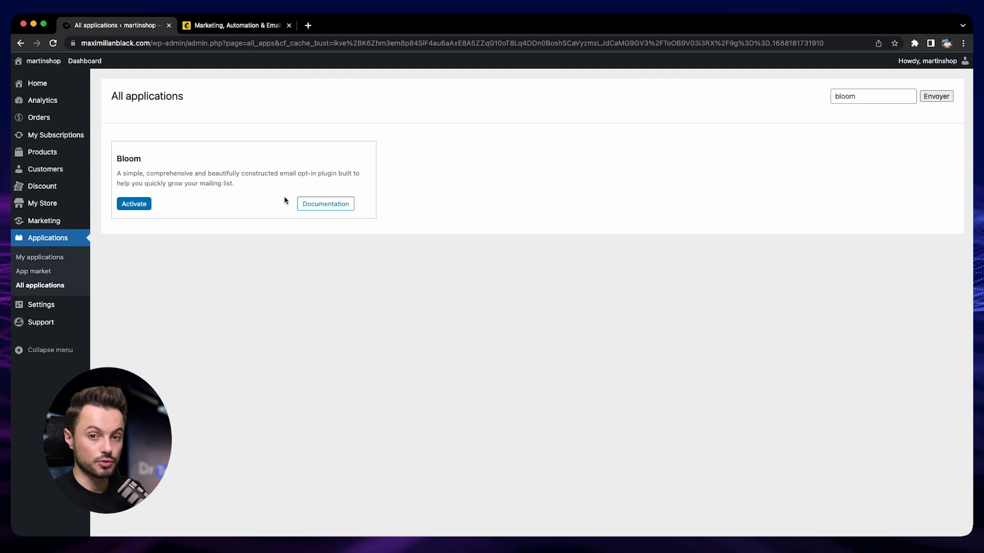
mouse_move(273, 207)
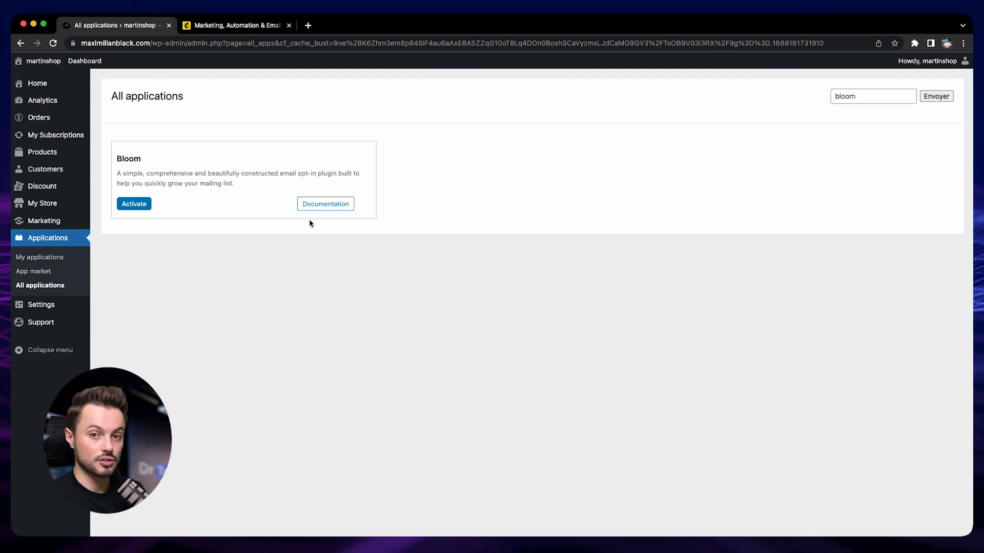
mouse_move(214, 215)
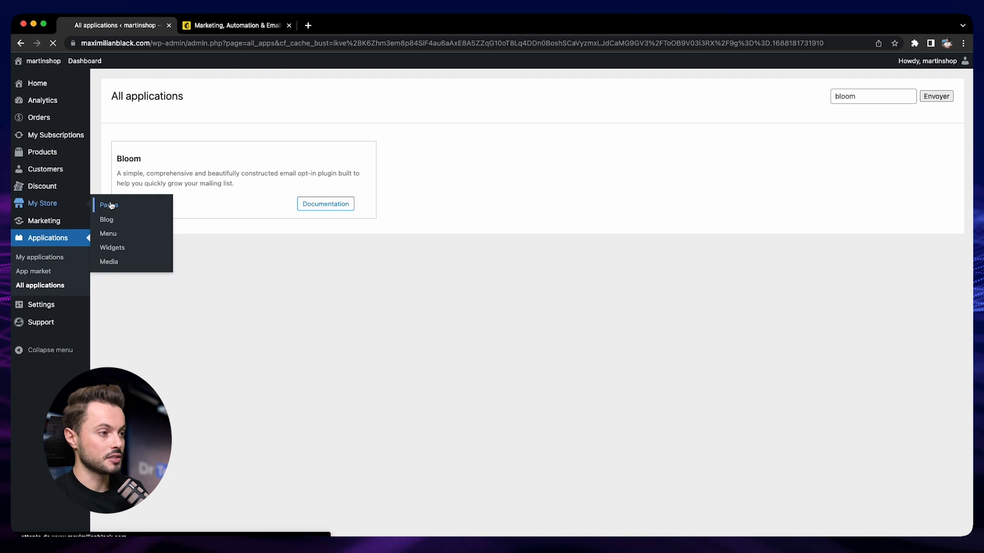
Edit the Global Footer in Divi Theme Builder and bring up the Email Optin module's settings
left_click(108, 205)
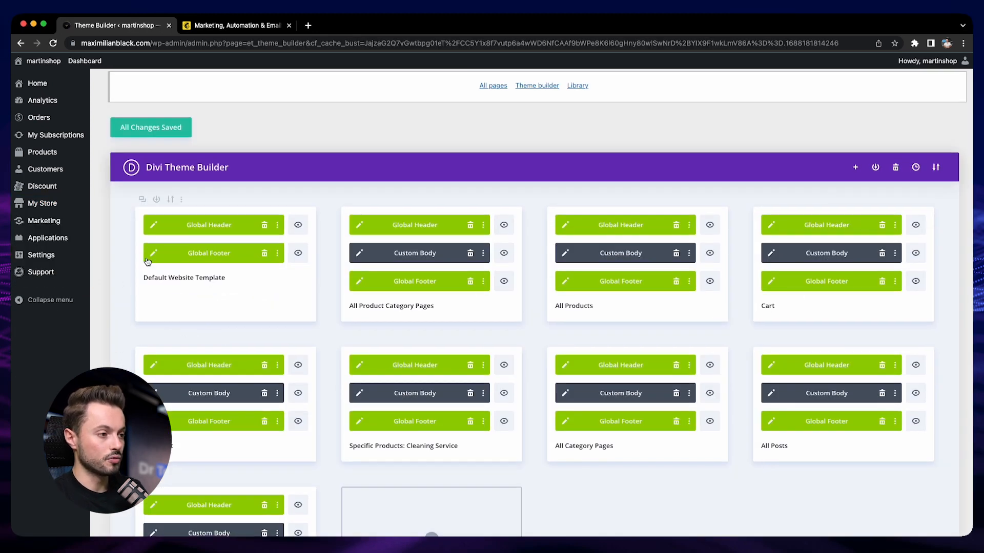
left_click(153, 253)
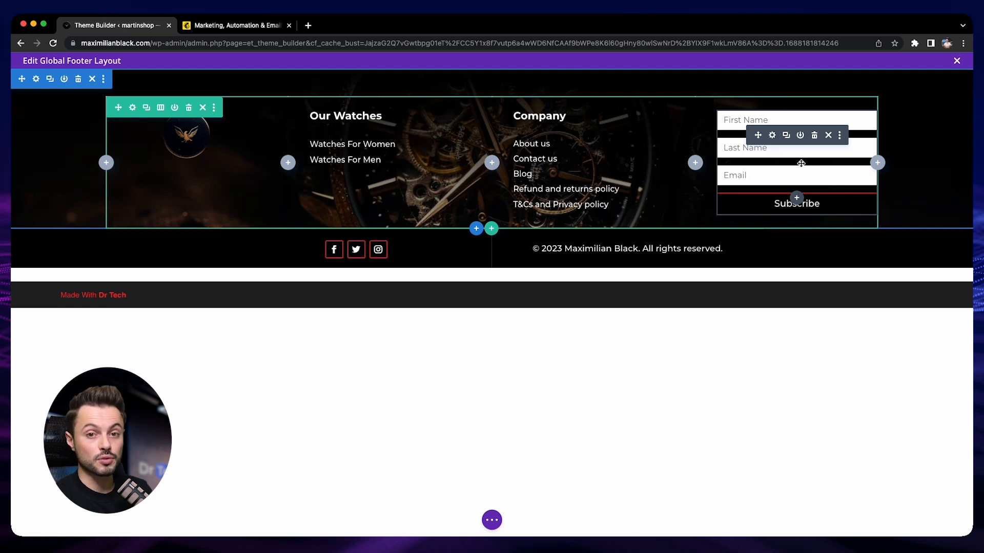
mouse_move(779, 148)
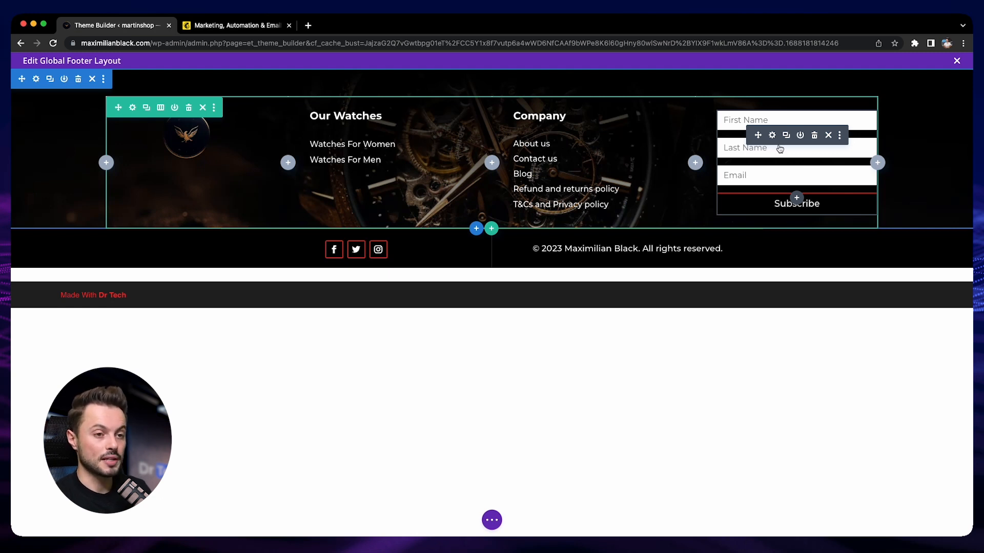
left_click(772, 135)
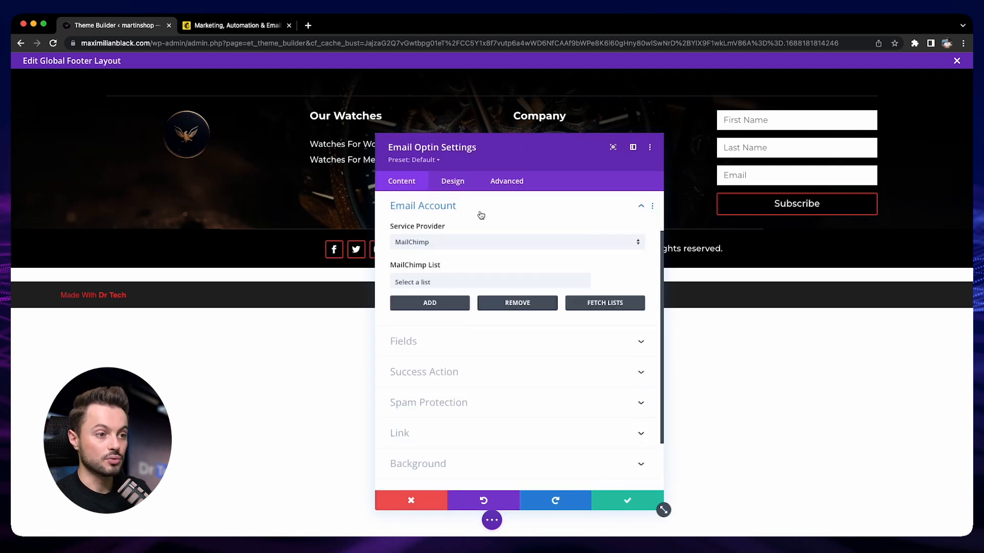
mouse_move(471, 248)
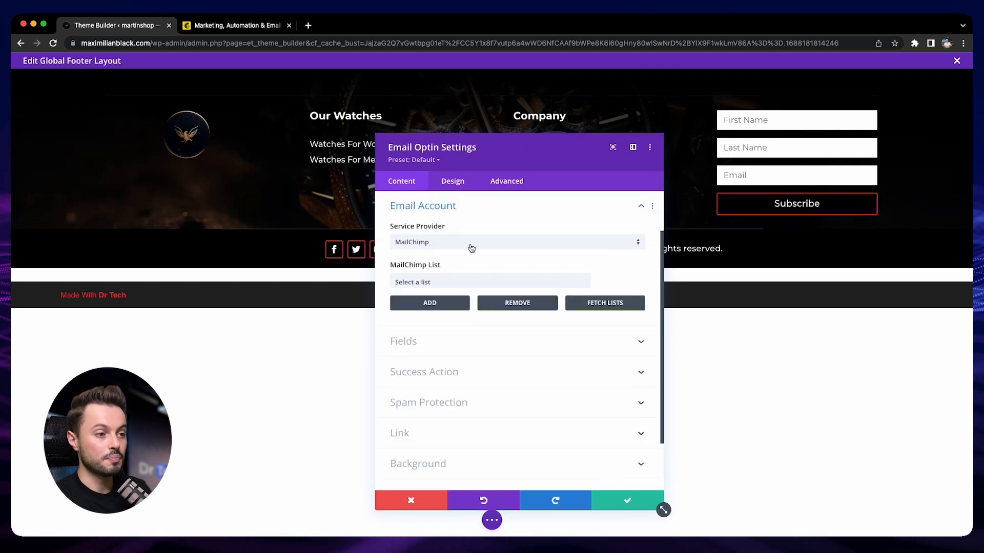
Keep MailChimp as the opt-in's service provider and switch to the Mailchimp website
left_click(517, 242)
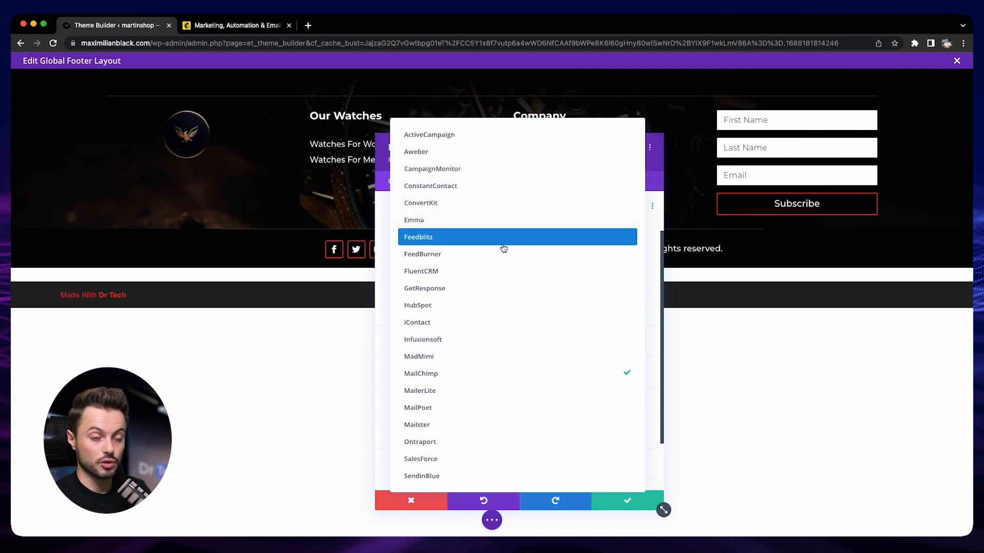
mouse_move(543, 364)
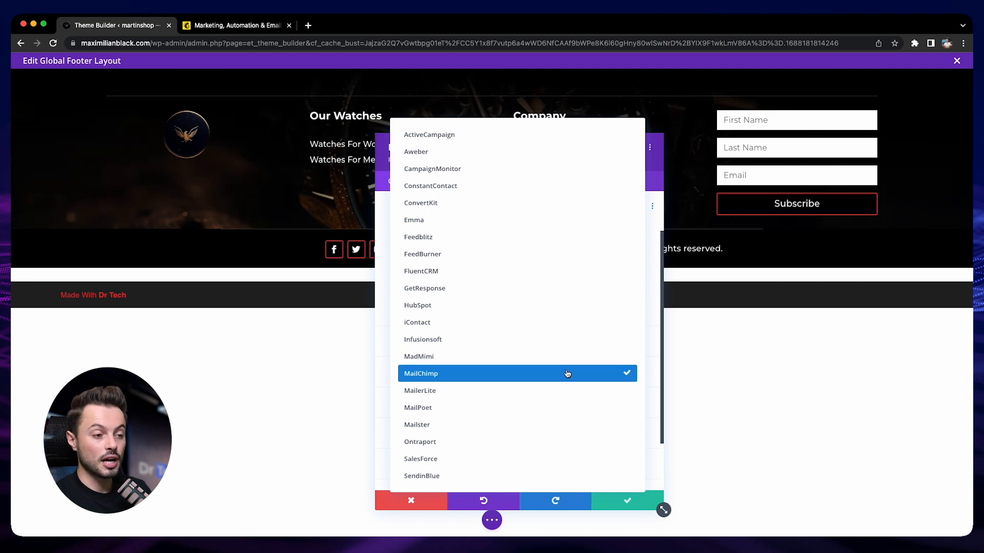
mouse_move(517, 381)
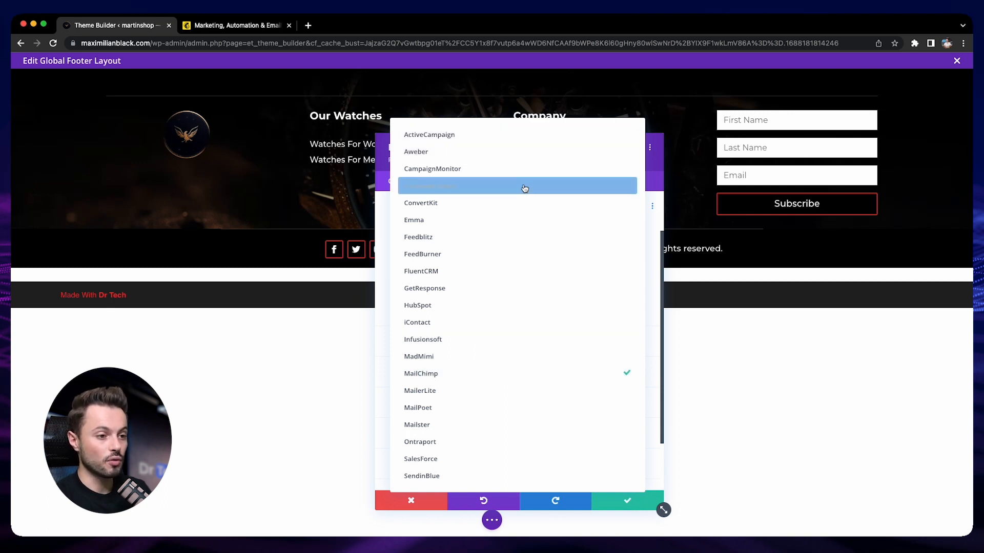
mouse_move(549, 342)
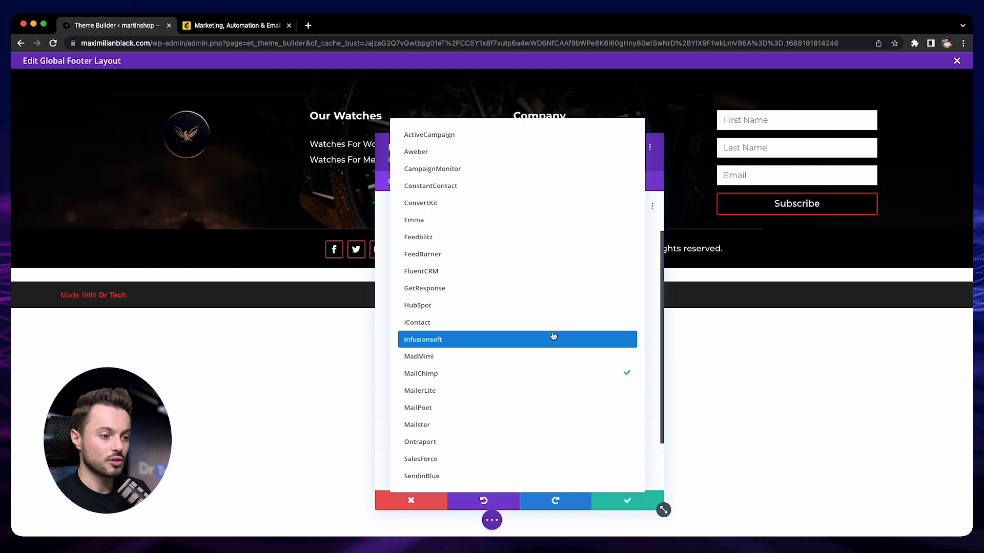
mouse_move(539, 429)
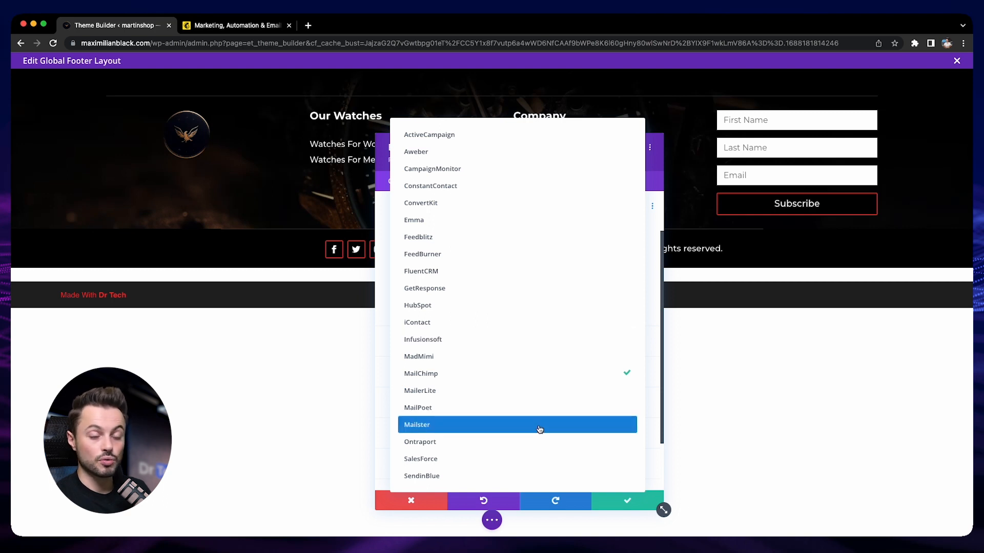
mouse_move(545, 391)
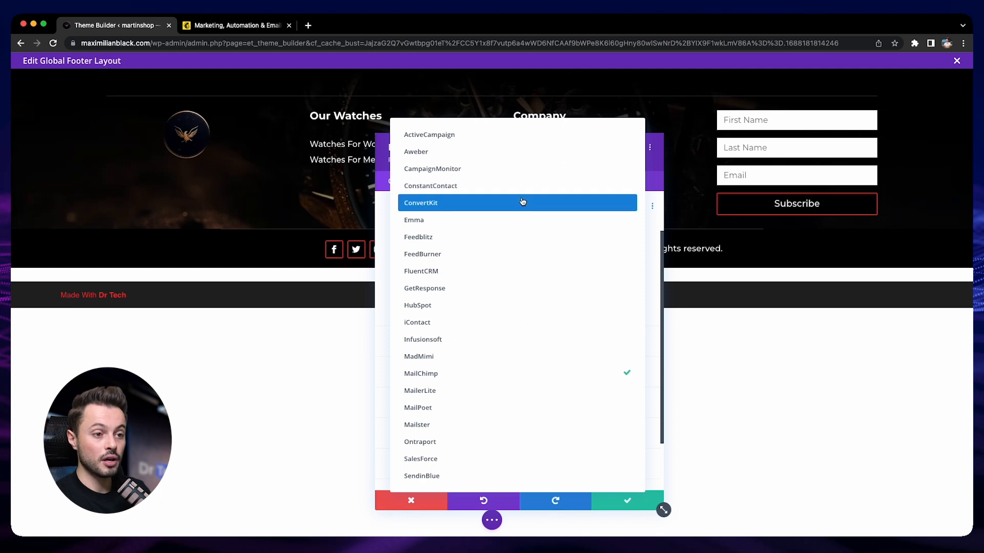
mouse_move(555, 339)
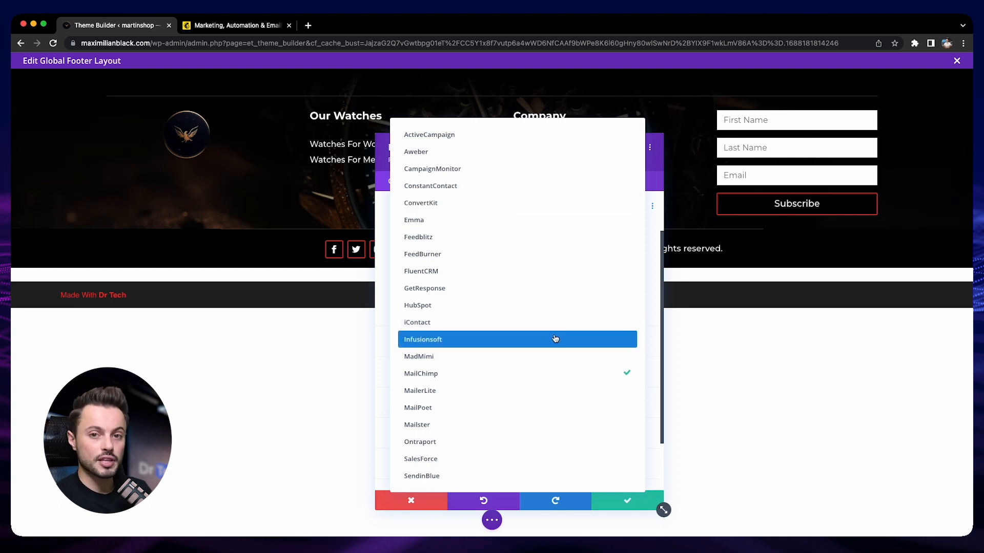
mouse_move(550, 331)
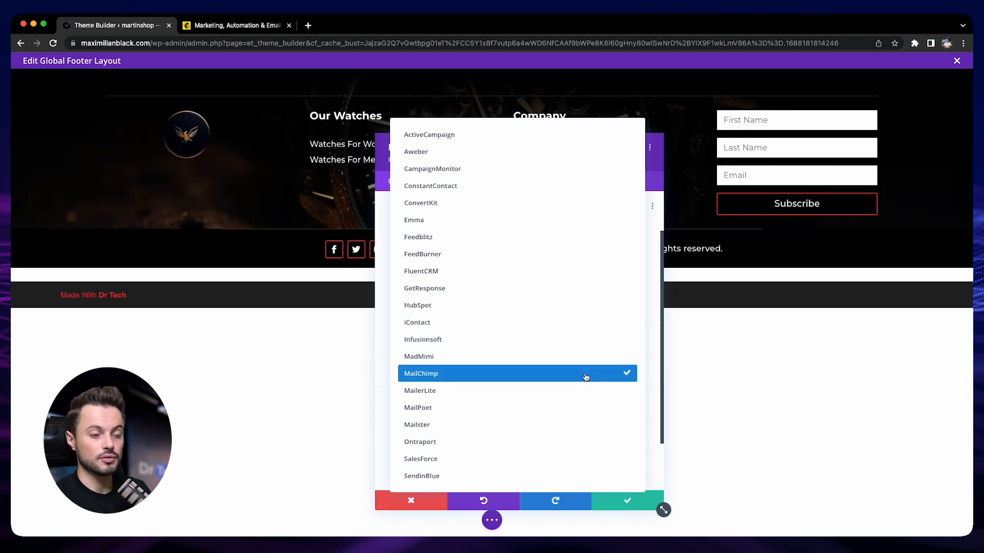
left_click(420, 373)
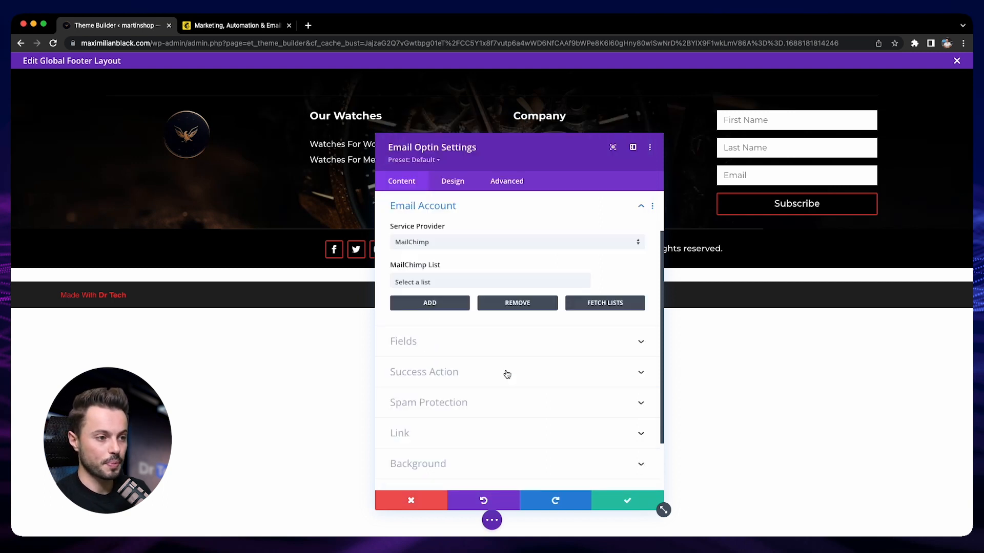
left_click(235, 25)
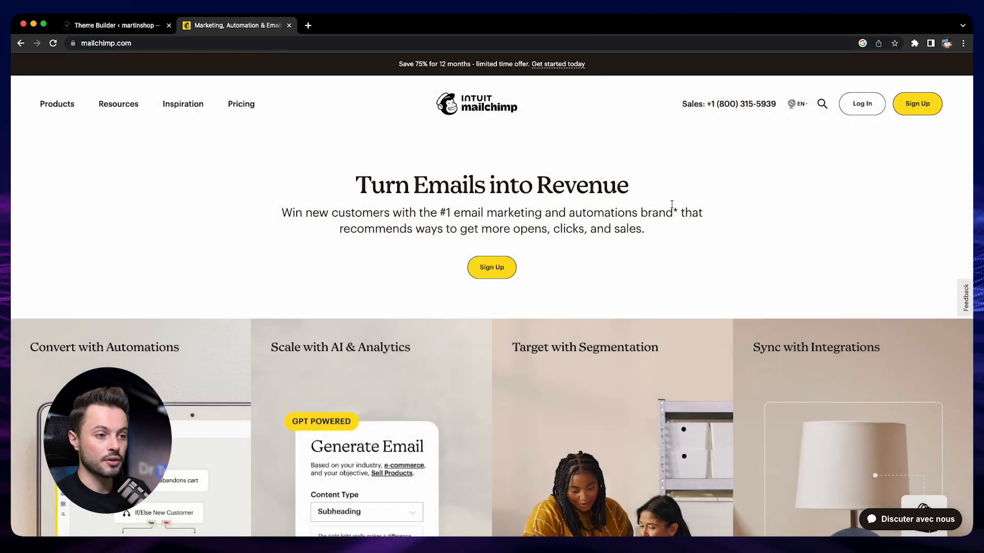
Start signing up for a new Mailchimp account from the pricing page
left_click(492, 266)
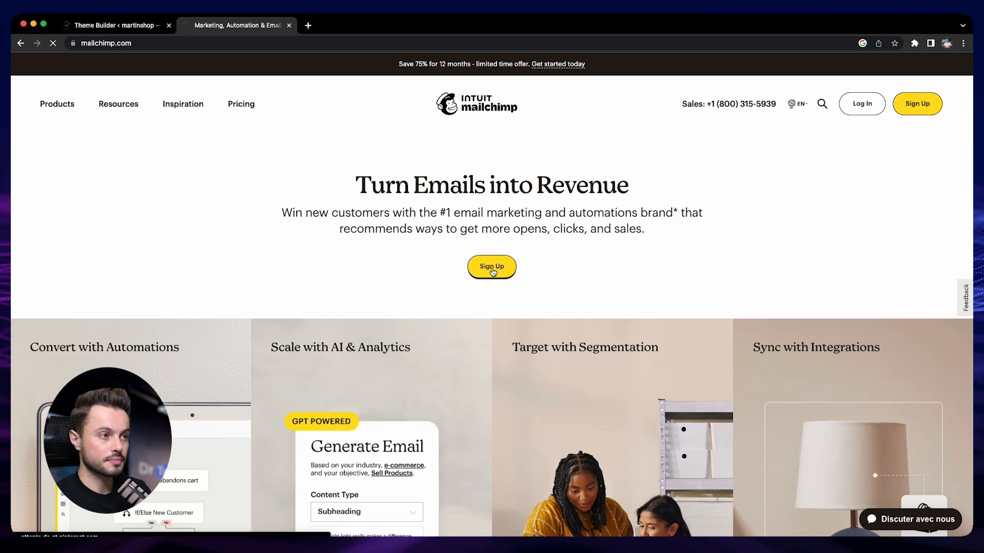
left_click(492, 267)
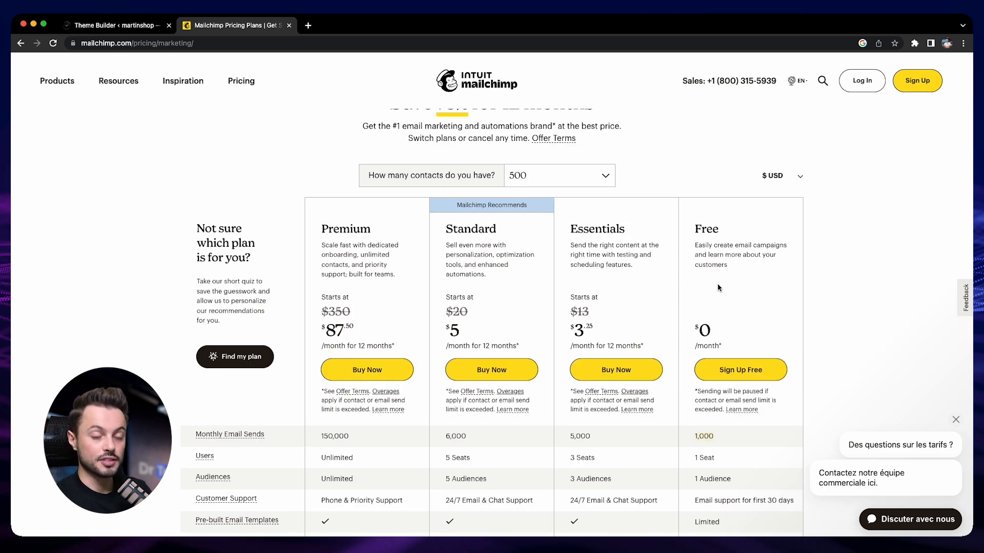
mouse_move(717, 269)
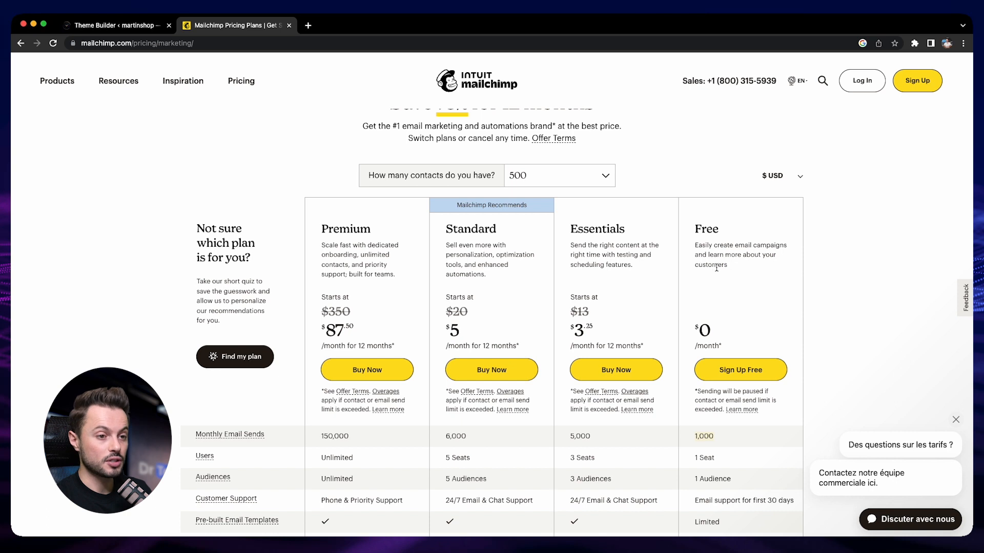
left_click(740, 369)
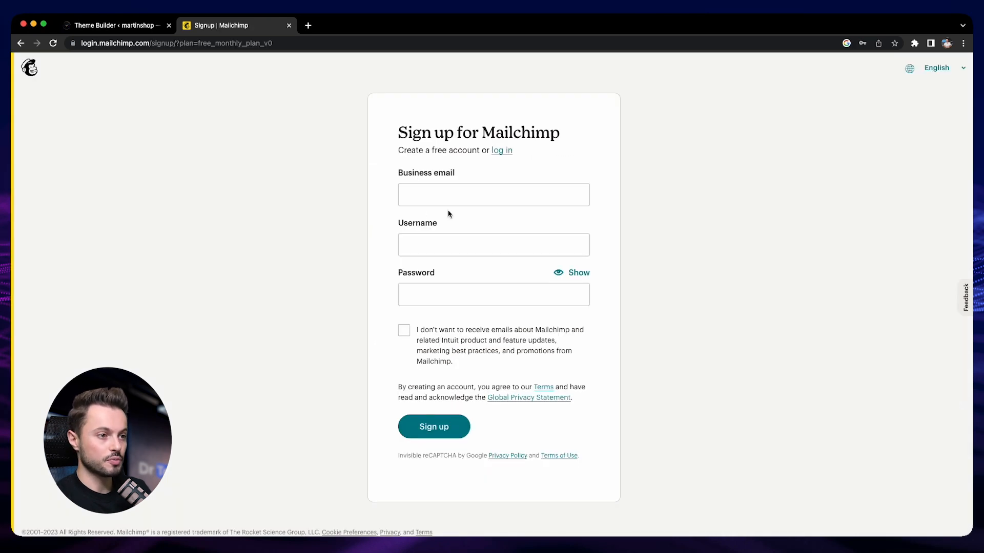
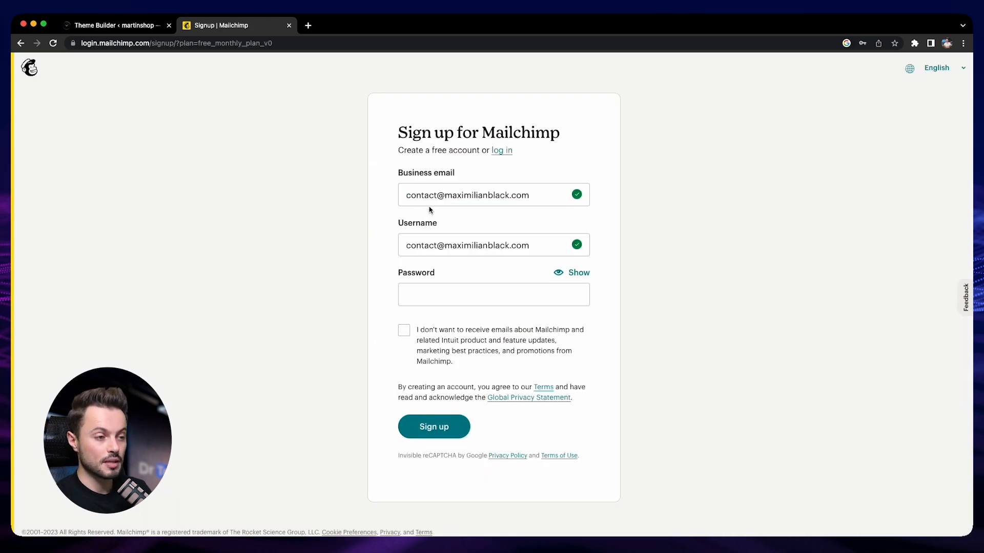
left_click(529, 195)
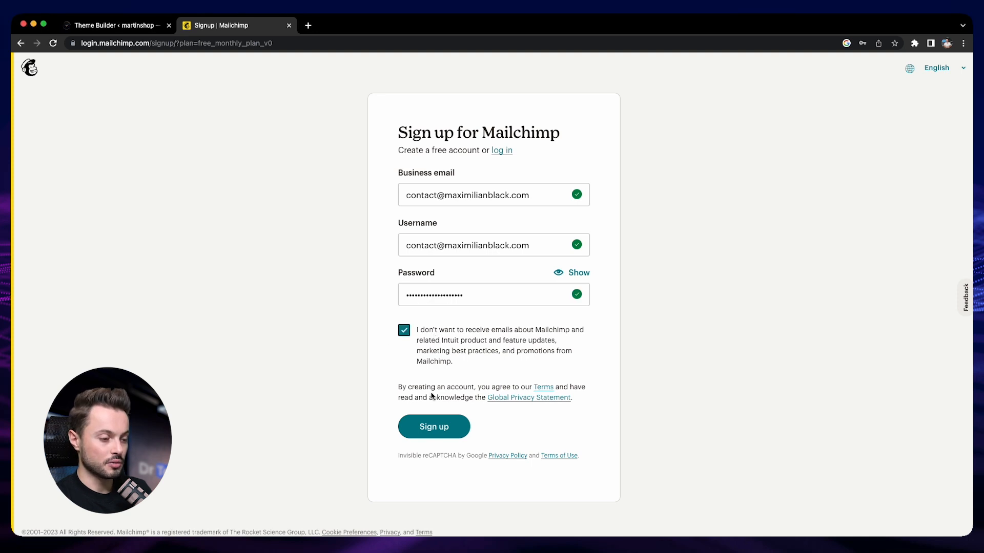
left_click(435, 427)
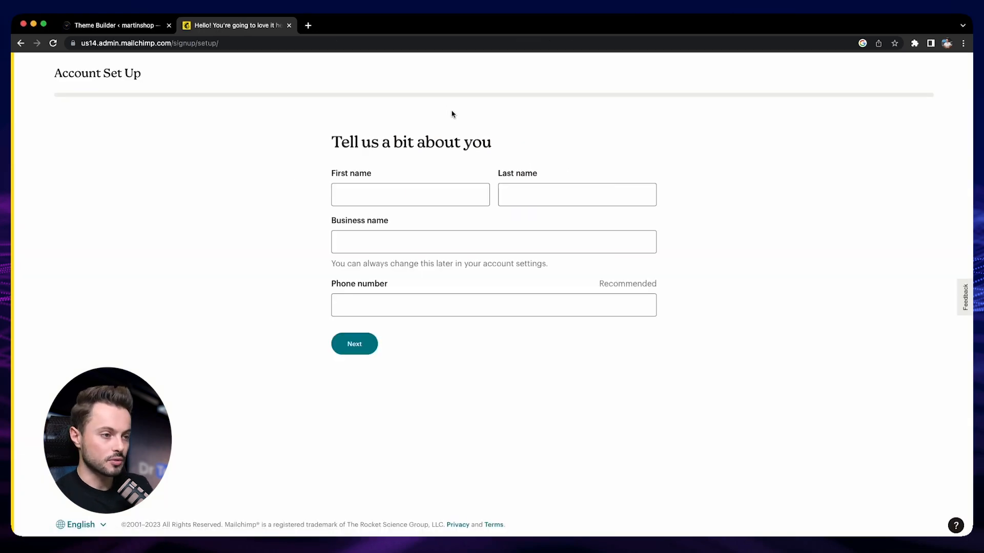
mouse_move(300, 183)
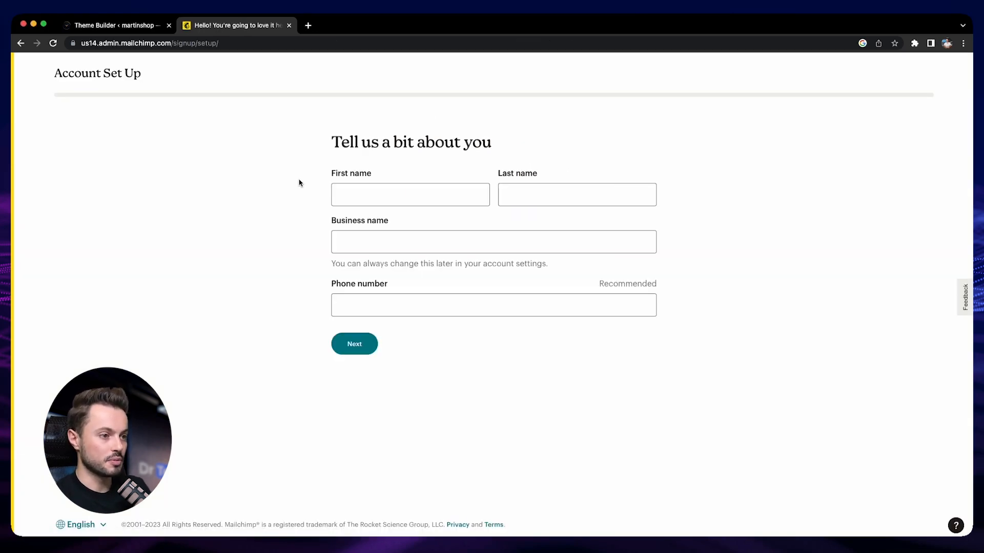
Enter the name Martin, business details and street address for the account
type("Martin")
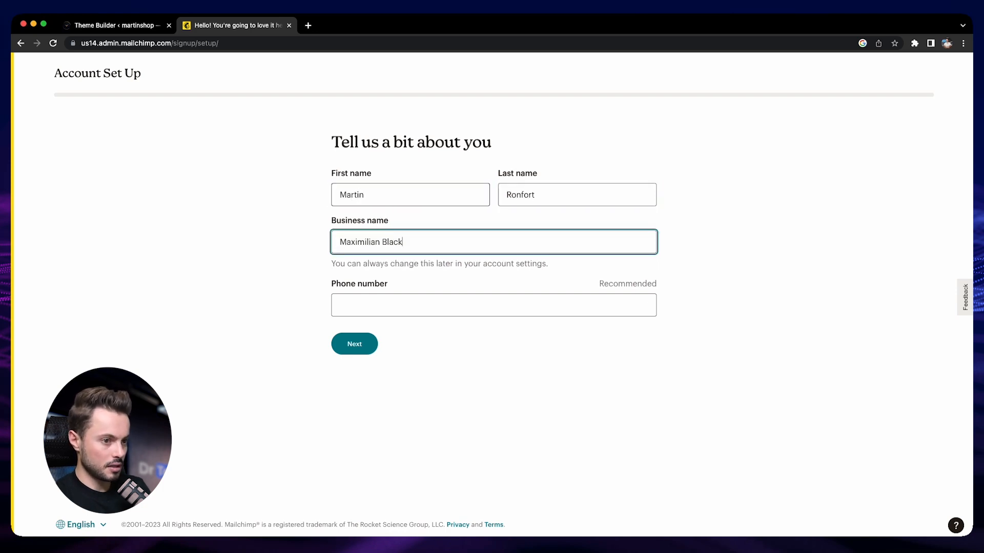
left_click(354, 344)
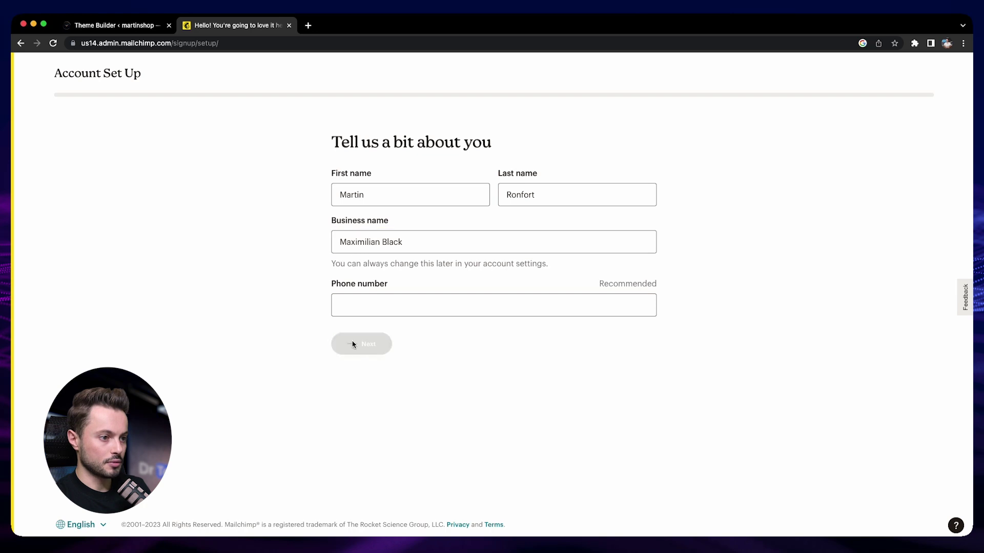
left_click(360, 344)
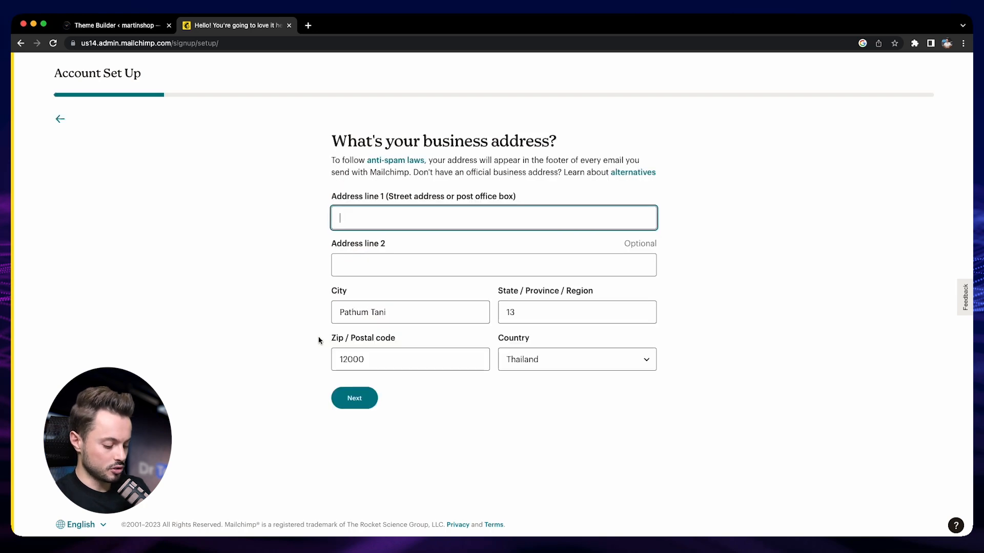
left_click(354, 397)
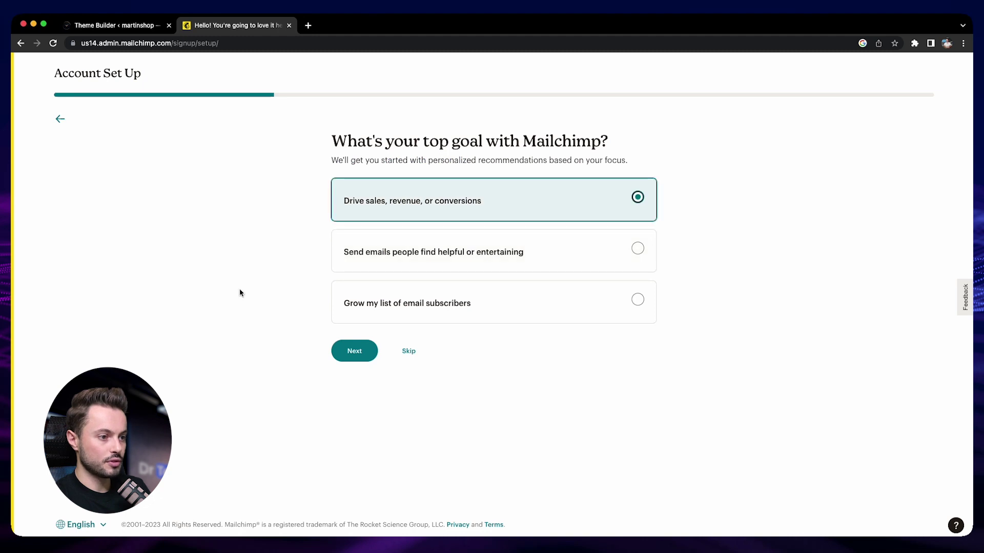
Answer setup questions: driving sales, Email first, 0-500 contacts, selling via own website
left_click(354, 350)
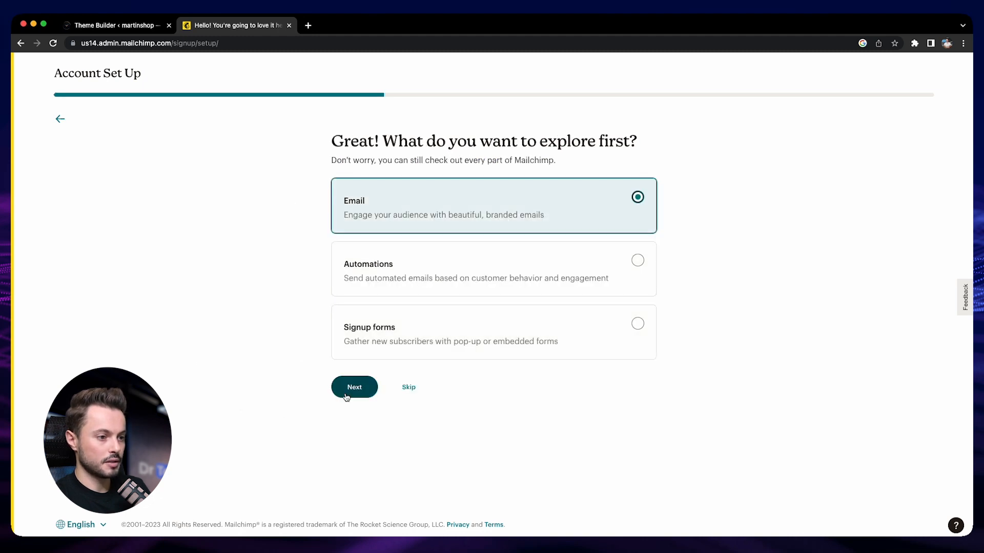
left_click(354, 387)
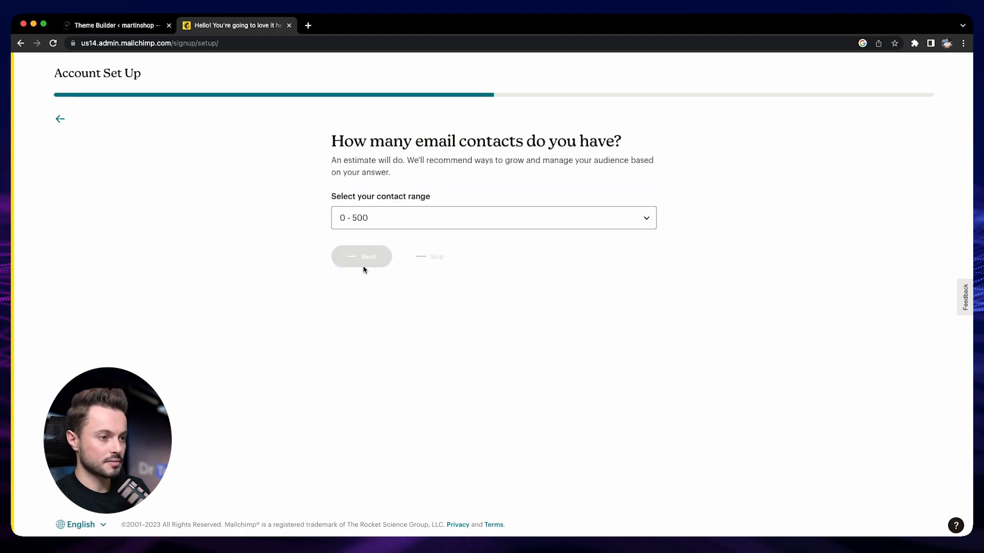
left_click(361, 256)
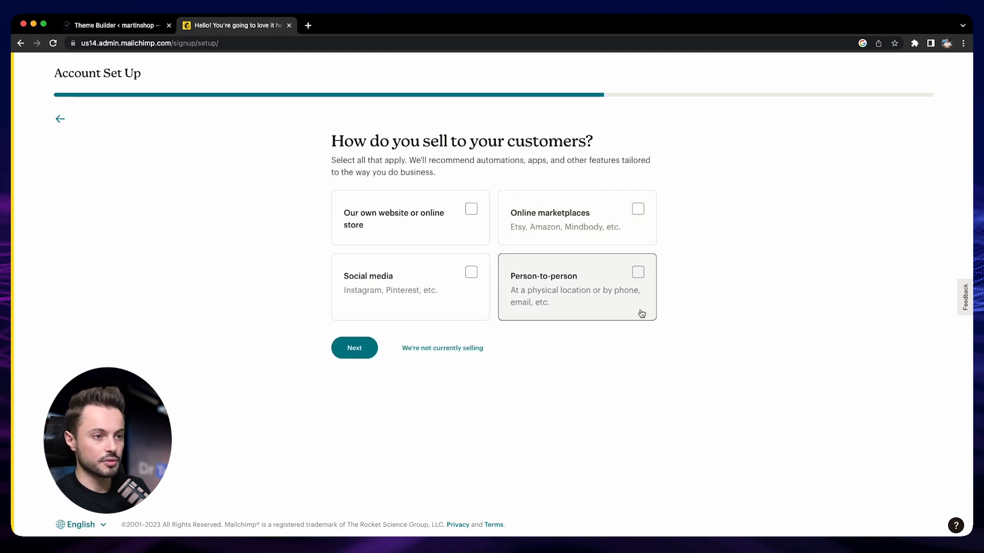
left_click(472, 209)
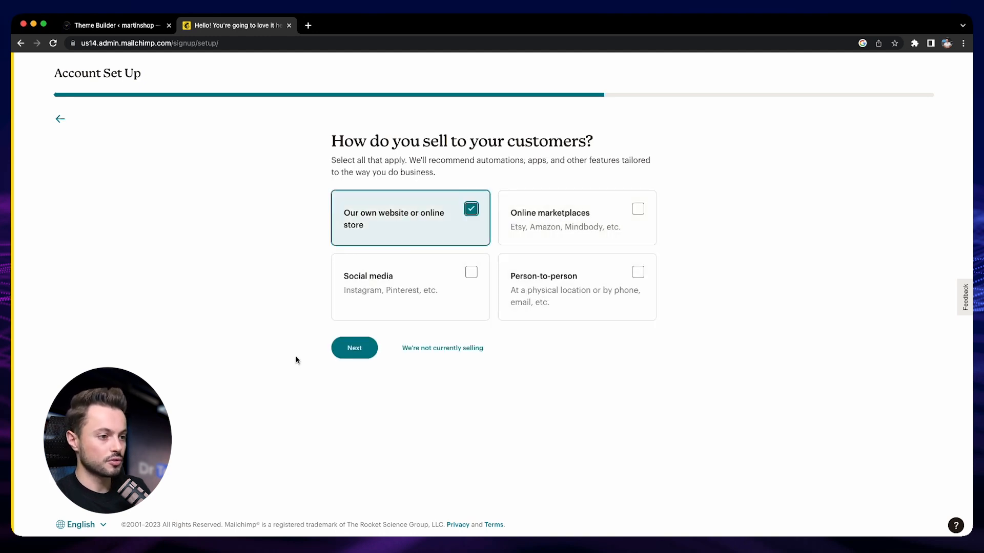
left_click(121, 24)
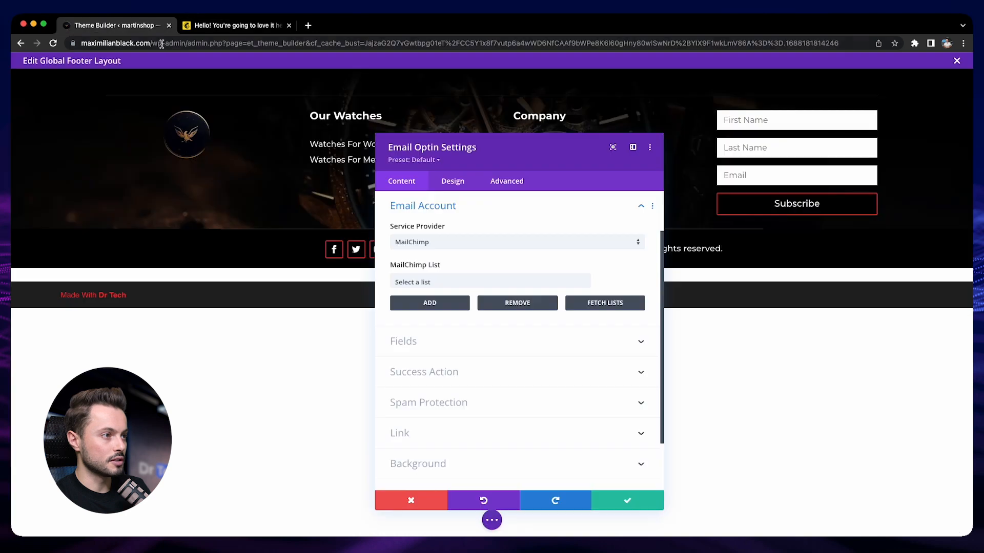
Import branding from the store's web address and continue on the Free plan
left_click(161, 43)
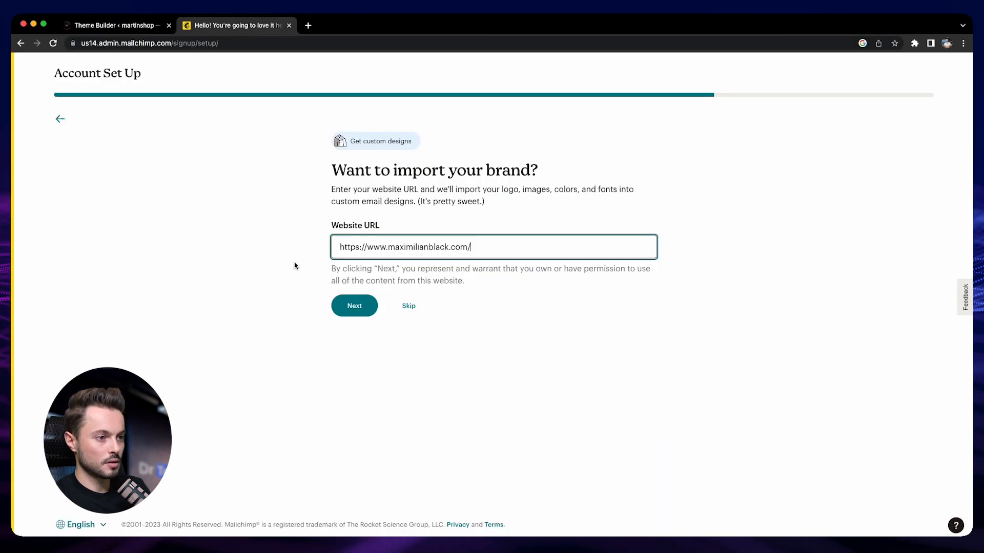
left_click(354, 305)
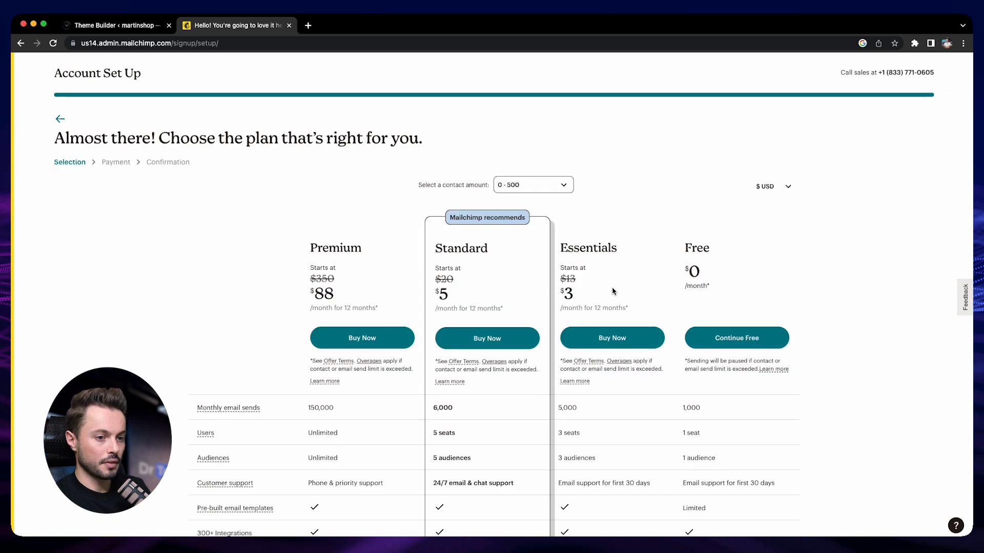
left_click(736, 339)
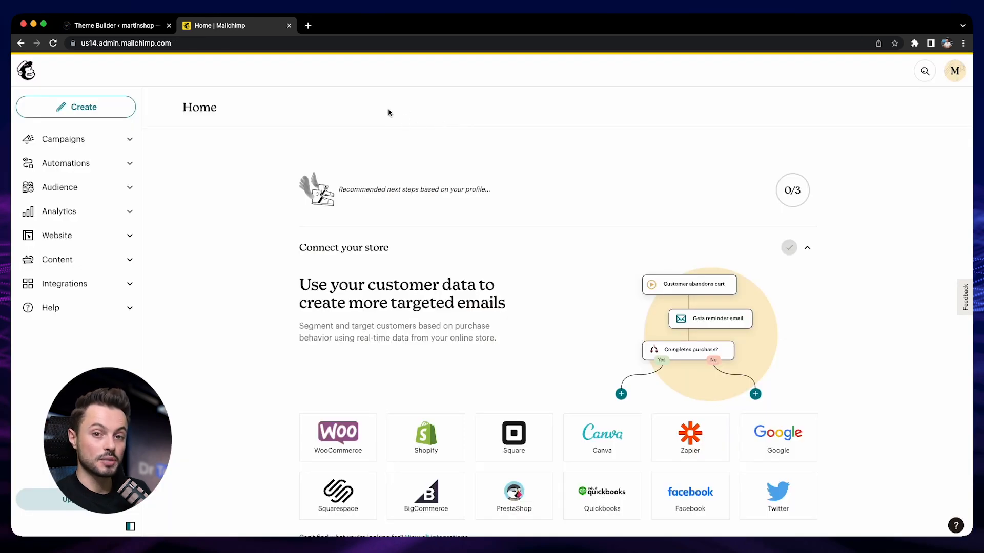
mouse_move(653, 148)
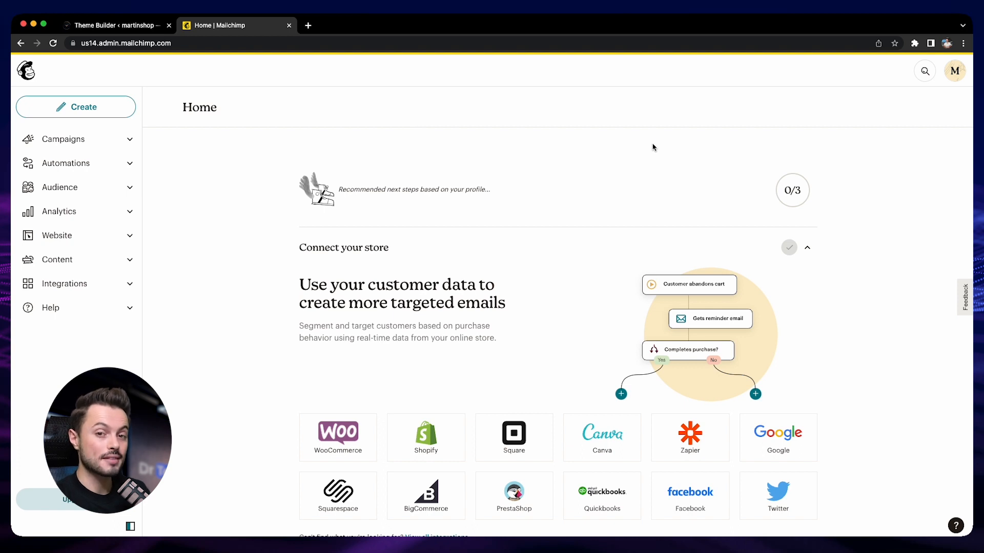
mouse_move(669, 145)
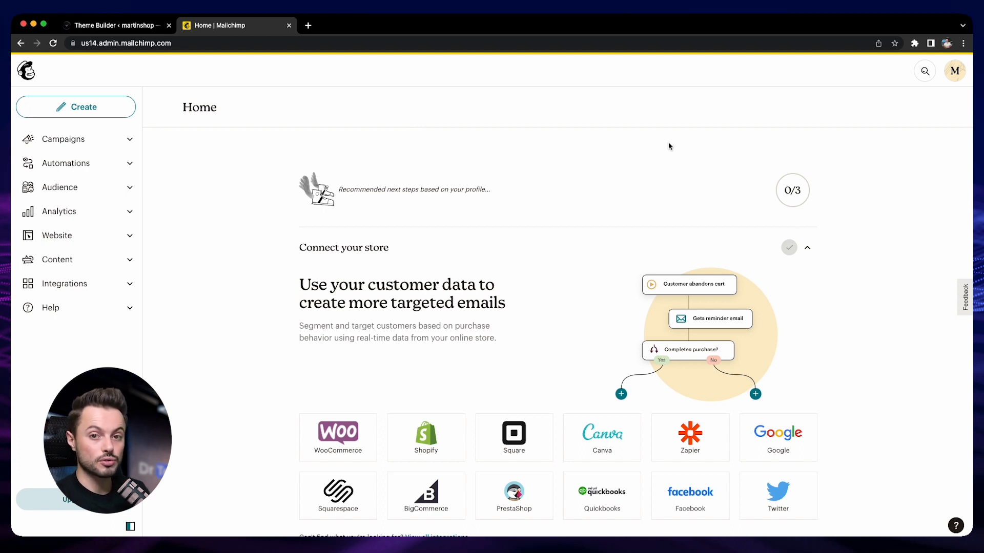
mouse_move(955, 70)
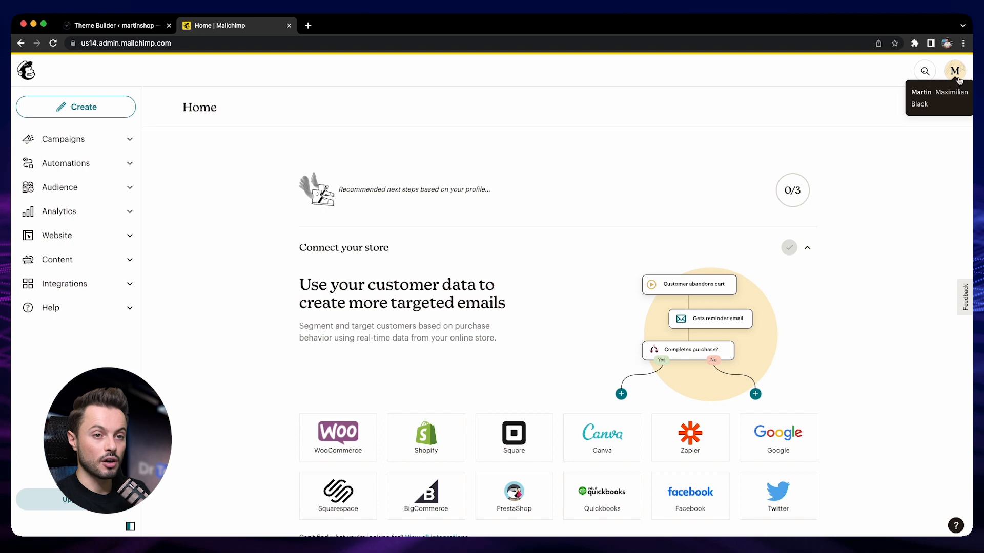
Generate a new API key named maximilian black from the account's API key management
left_click(955, 71)
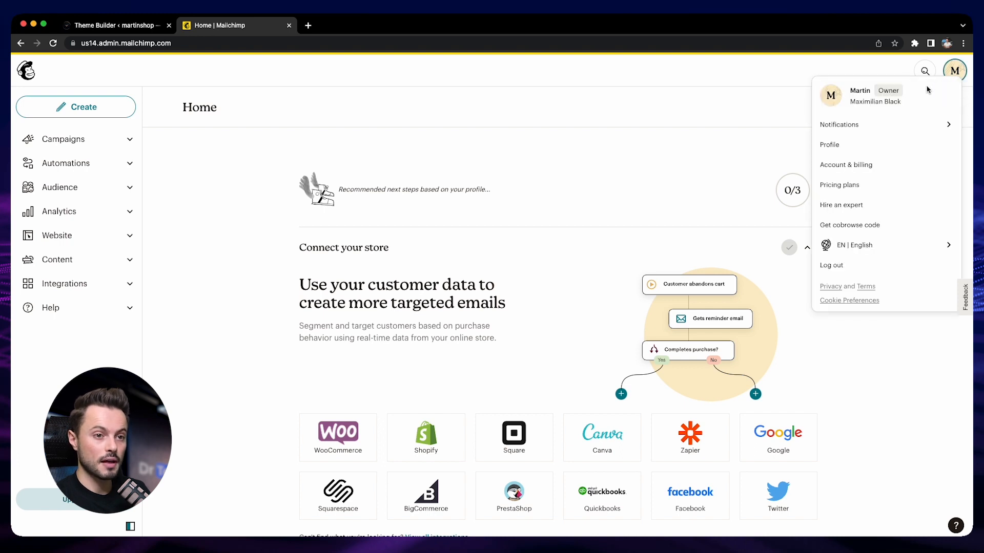
left_click(846, 164)
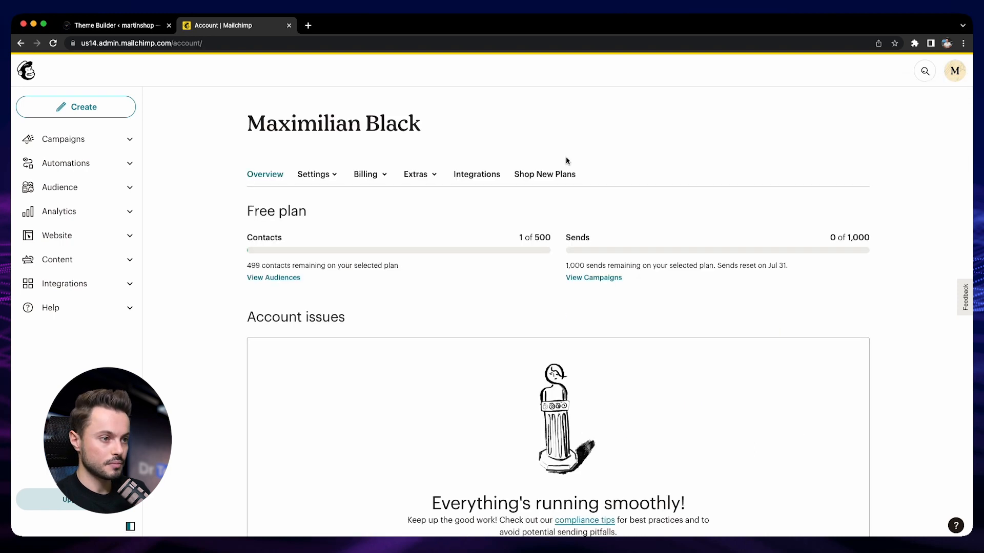
left_click(416, 174)
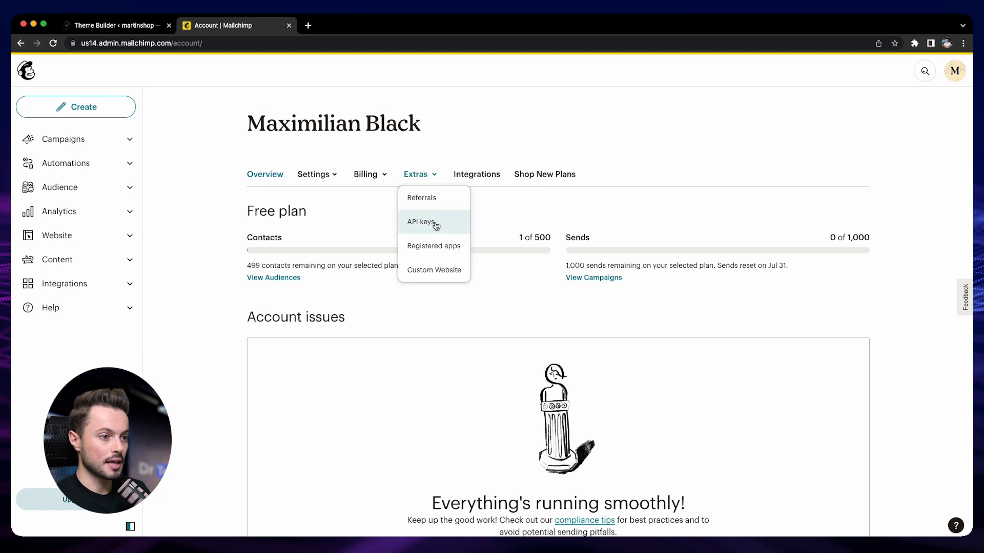
left_click(421, 221)
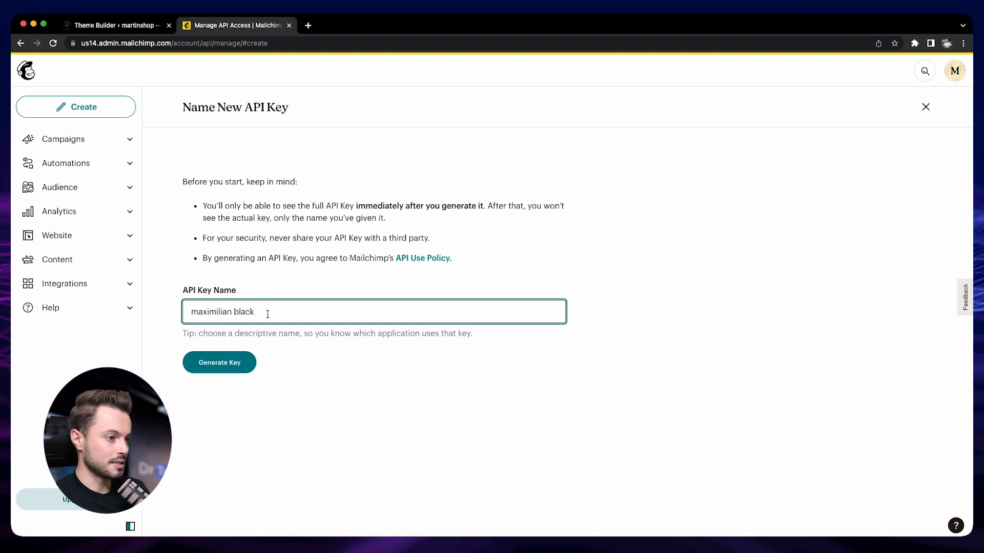
left_click(219, 363)
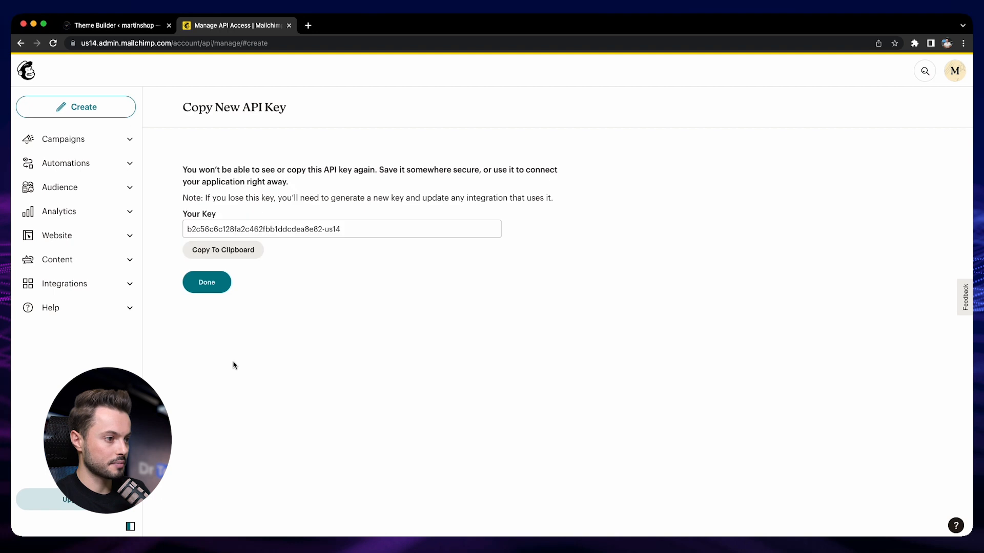
mouse_move(264, 277)
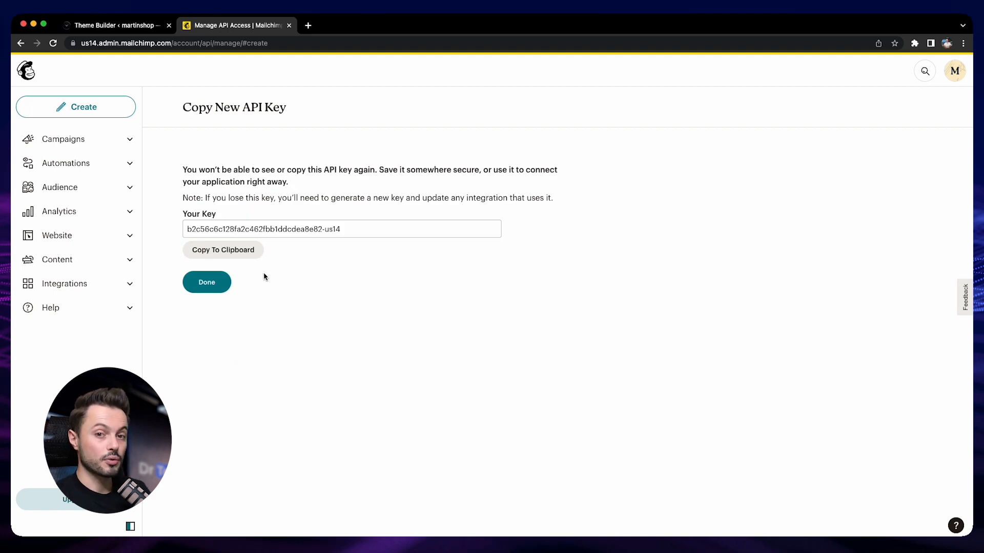
mouse_move(254, 190)
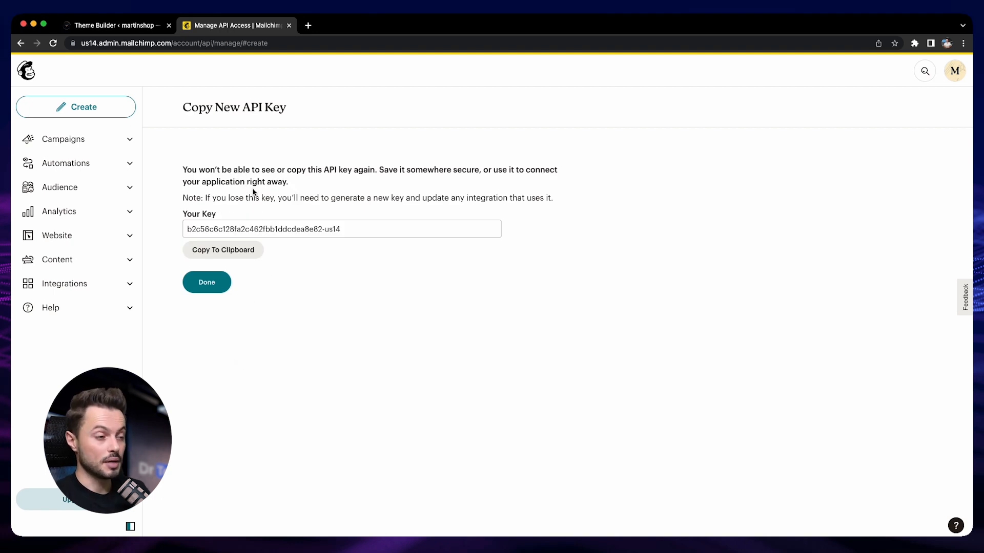
Copy the new API key and return to the footer layout editor
left_click(222, 250)
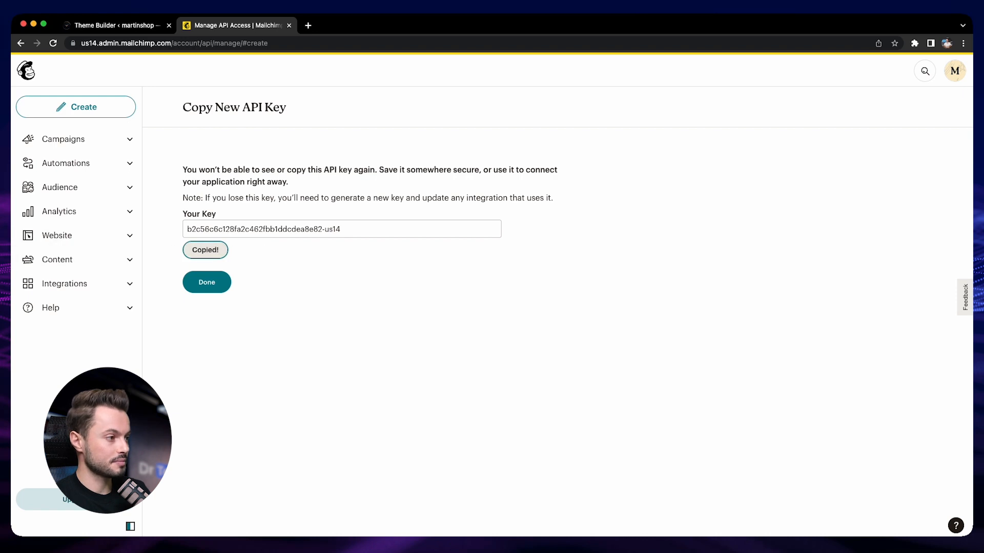
left_click(207, 283)
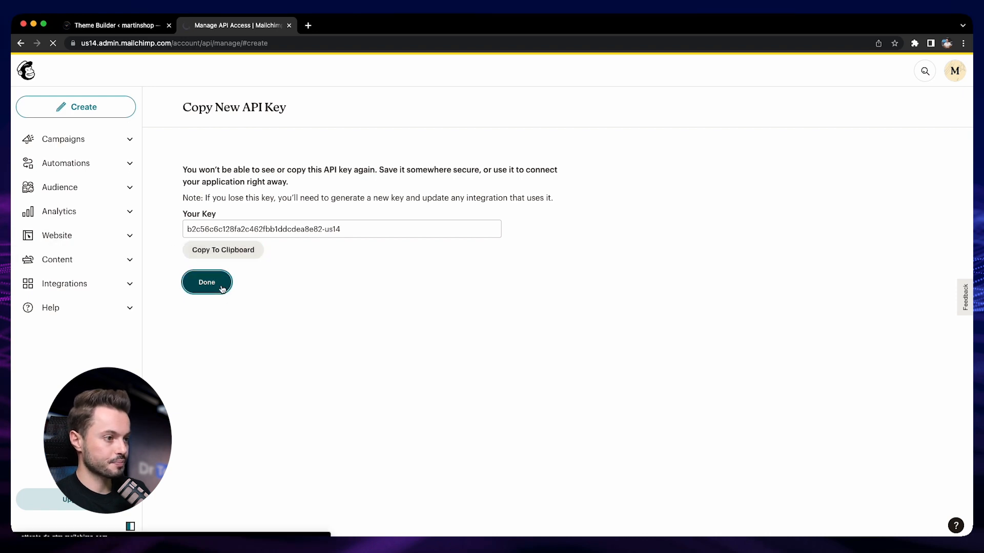
left_click(207, 281)
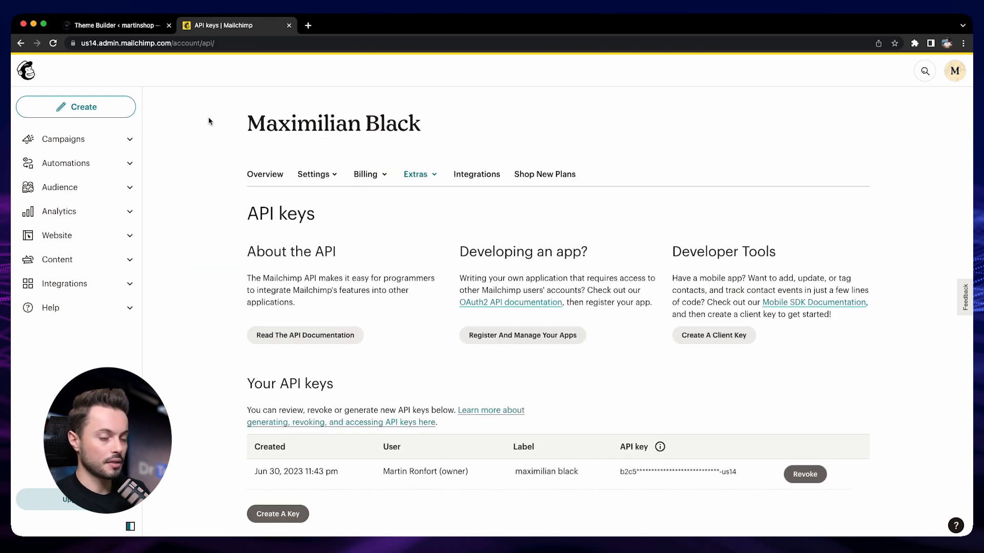
left_click(118, 25)
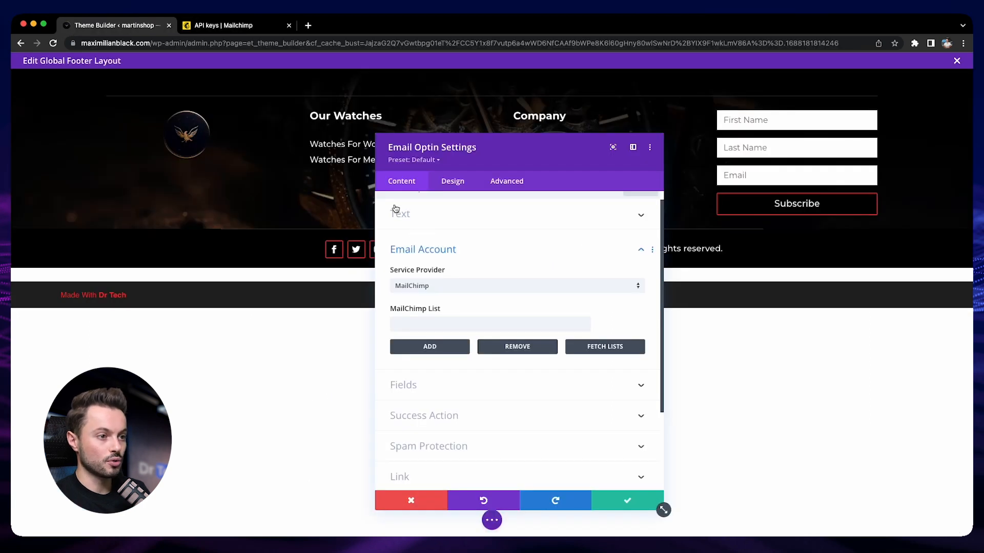
Add a Mailchimp account named Maximilian Black using the copied API key
left_click(517, 284)
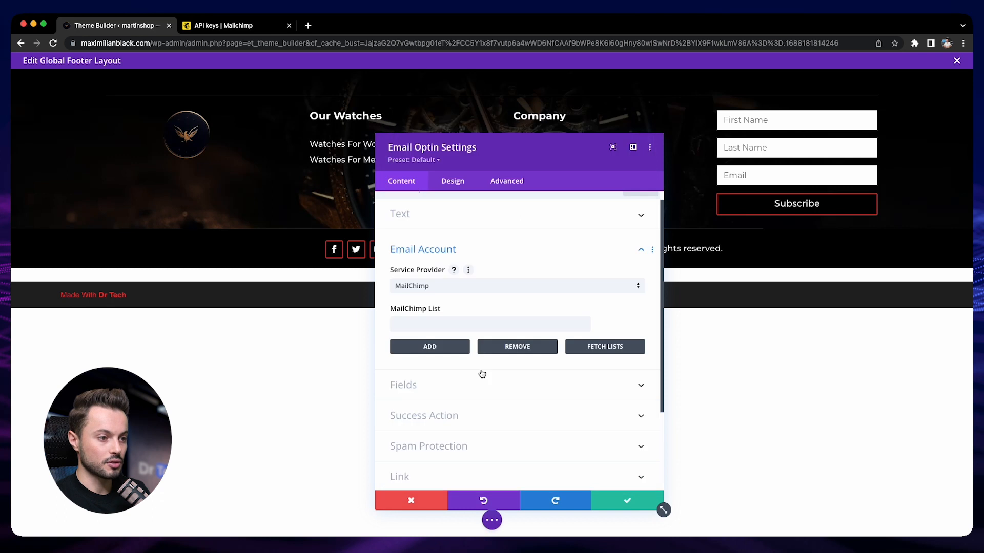
left_click(429, 346)
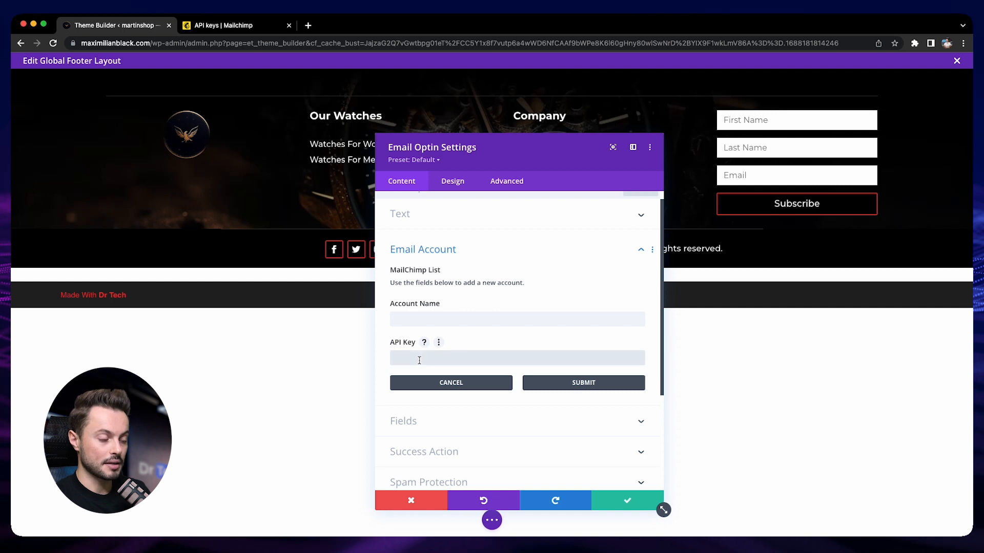
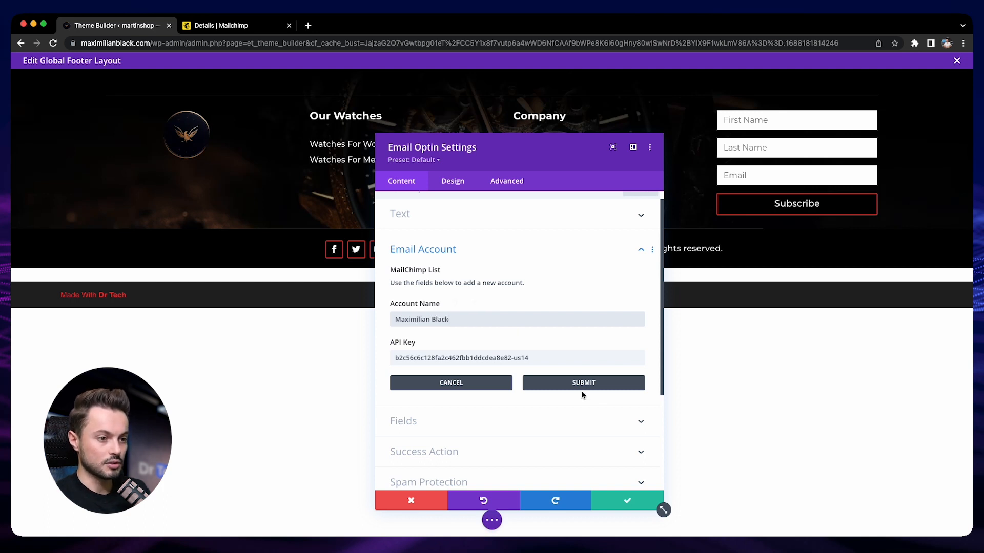
left_click(583, 383)
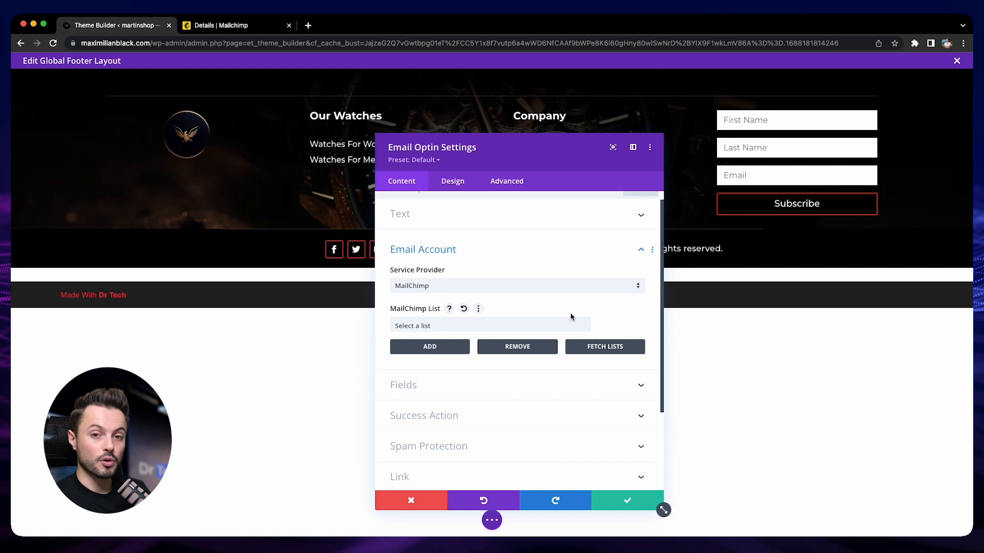
Choose the Maximilian Black list for the footer opt-in
left_click(489, 326)
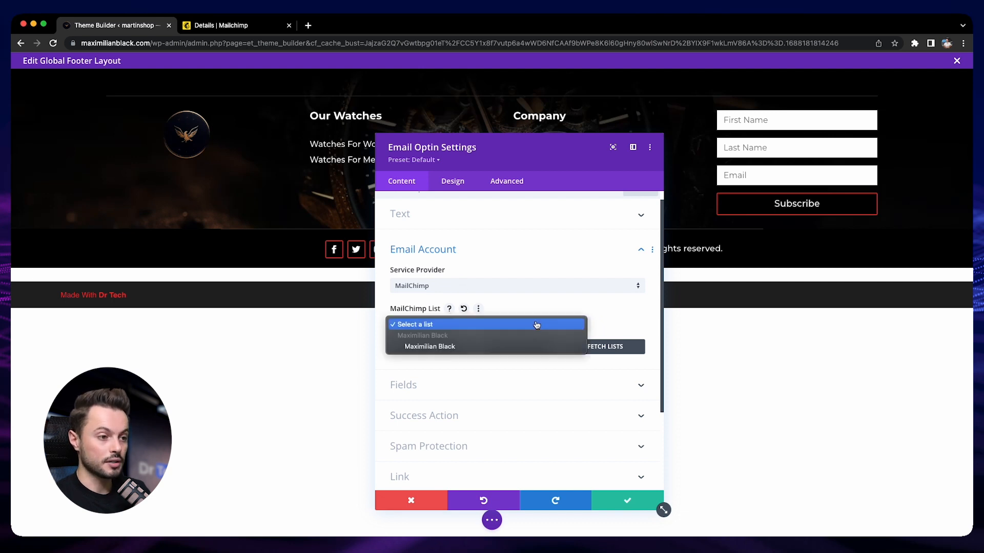
mouse_move(459, 348)
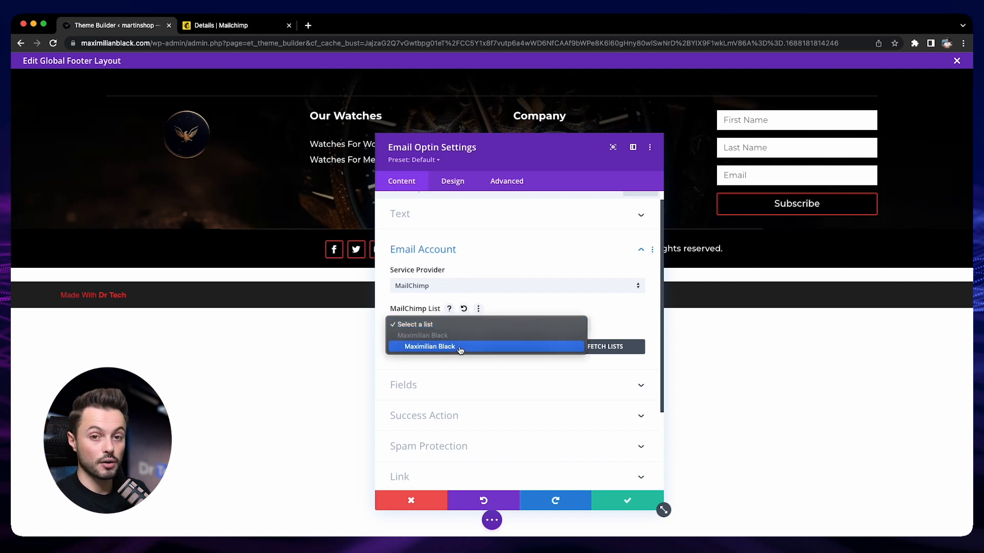
left_click(429, 346)
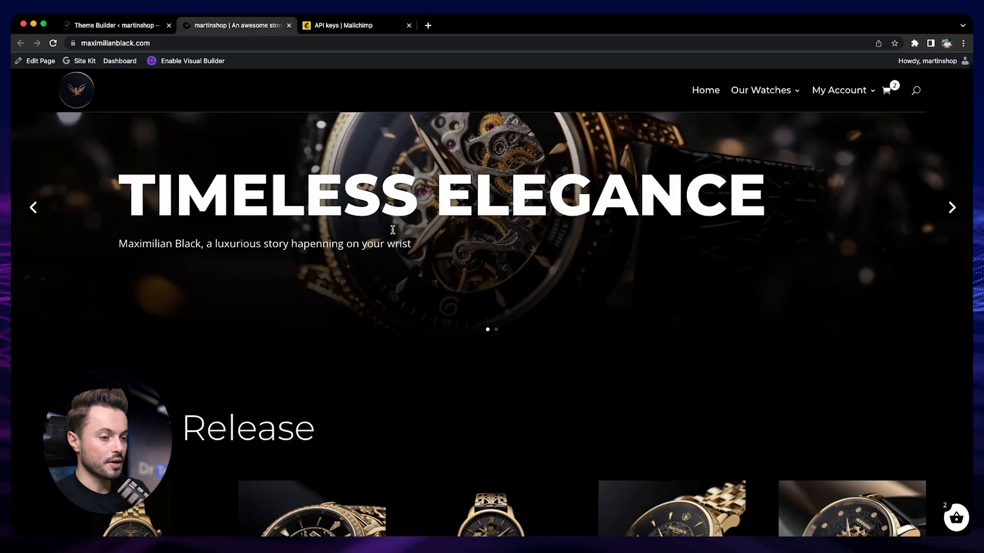
Send a test subscription through the storefront footer form and return to Mailchimp
scroll("down", 3)
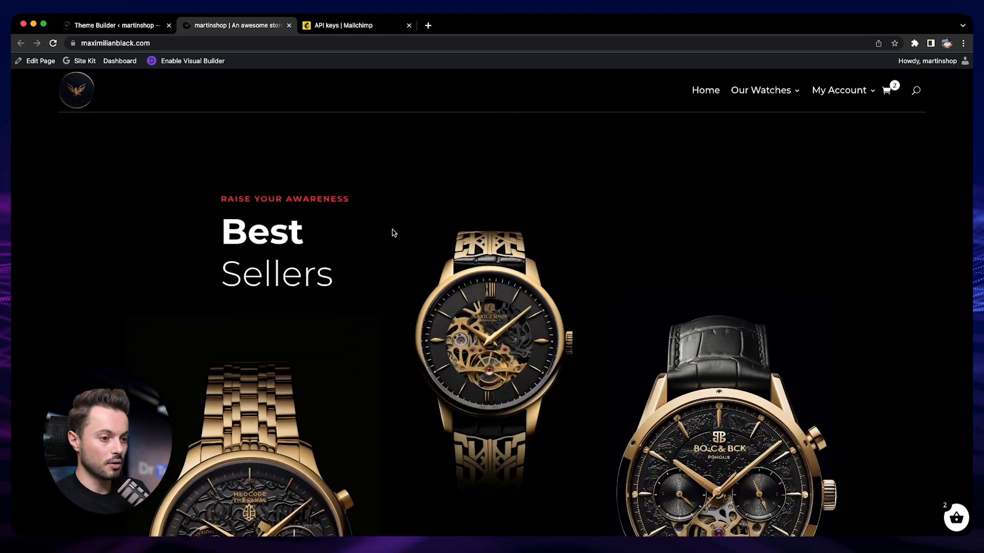
scroll("down", 3)
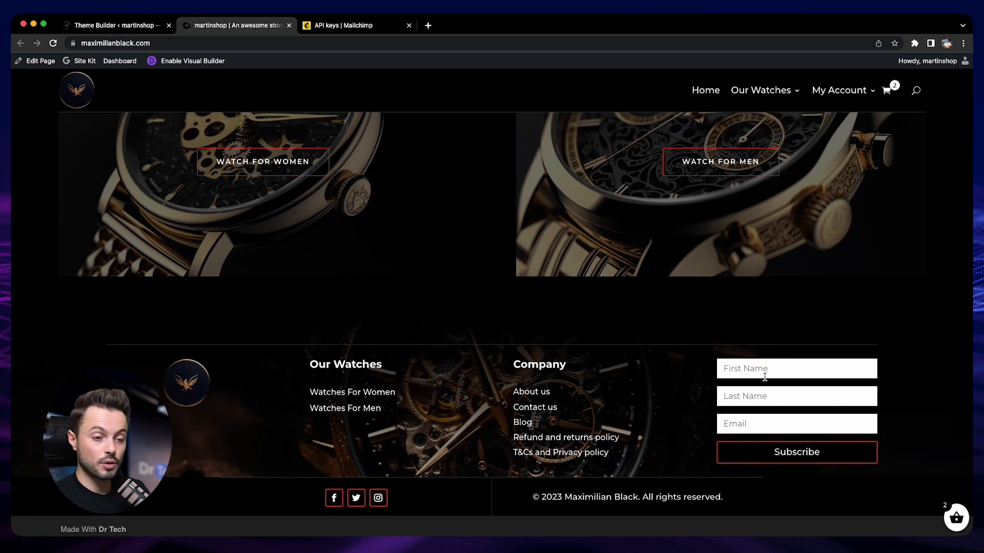
mouse_move(744, 359)
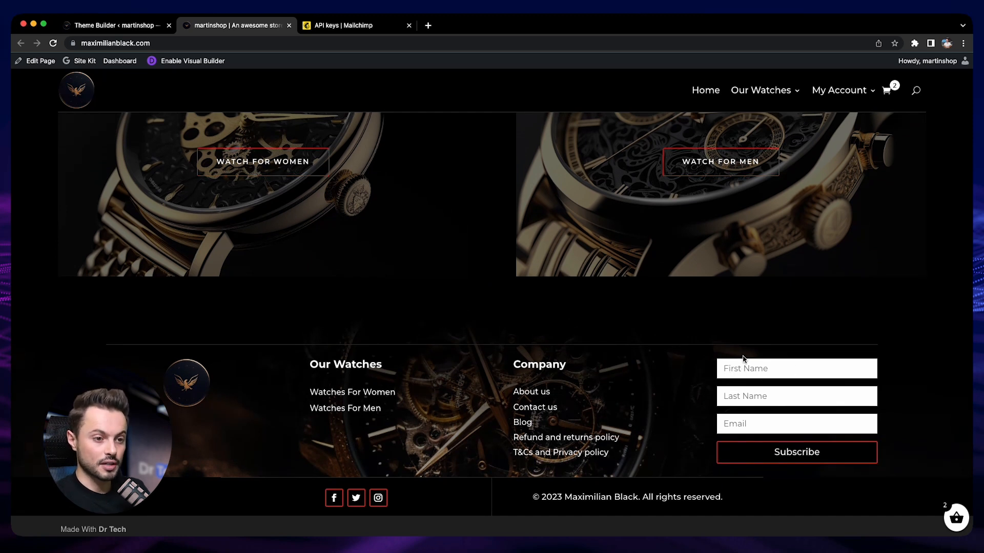
left_click(797, 453)
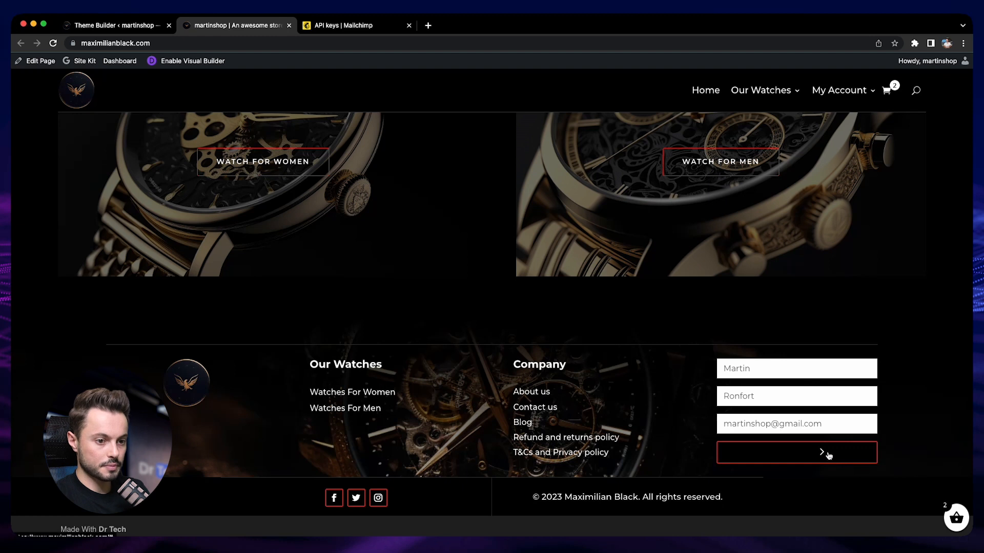
left_click(821, 453)
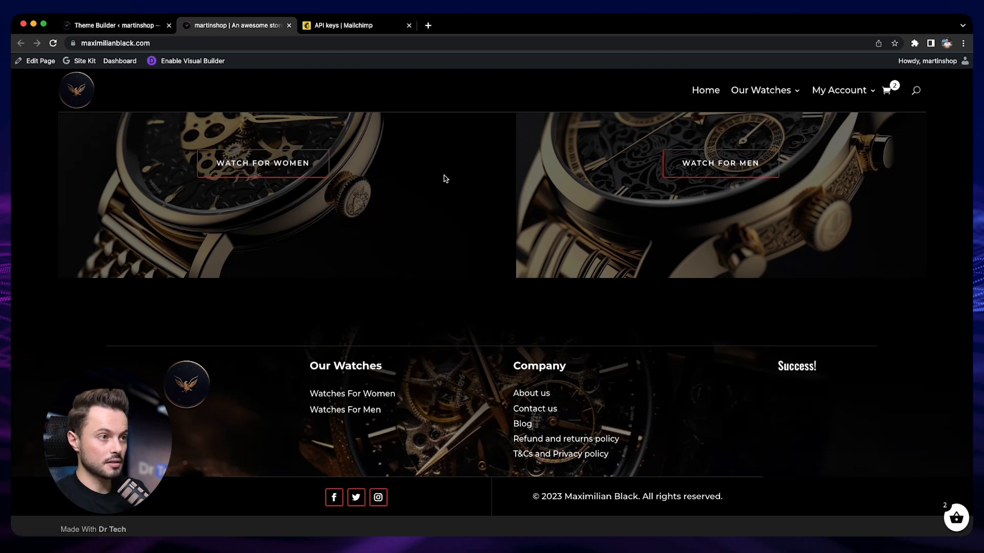
left_click(348, 25)
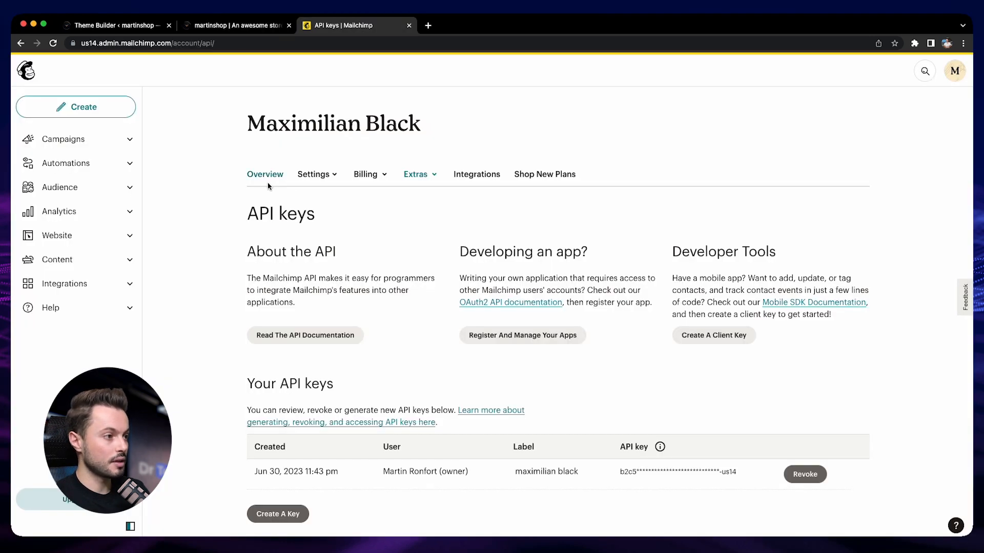
View the Maximilian Black audience's contacts list showing the test signup subscribed via the API
left_click(60, 187)
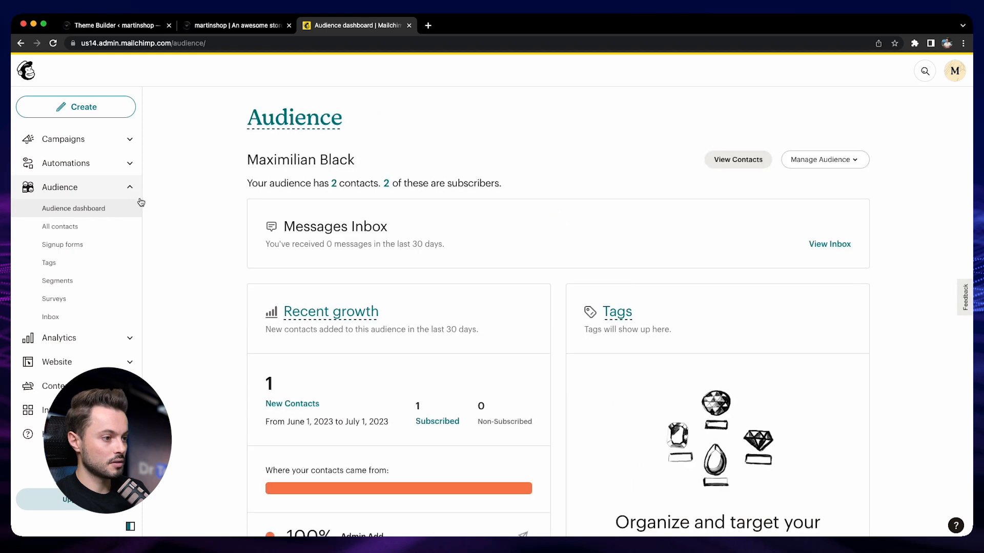
left_click(59, 226)
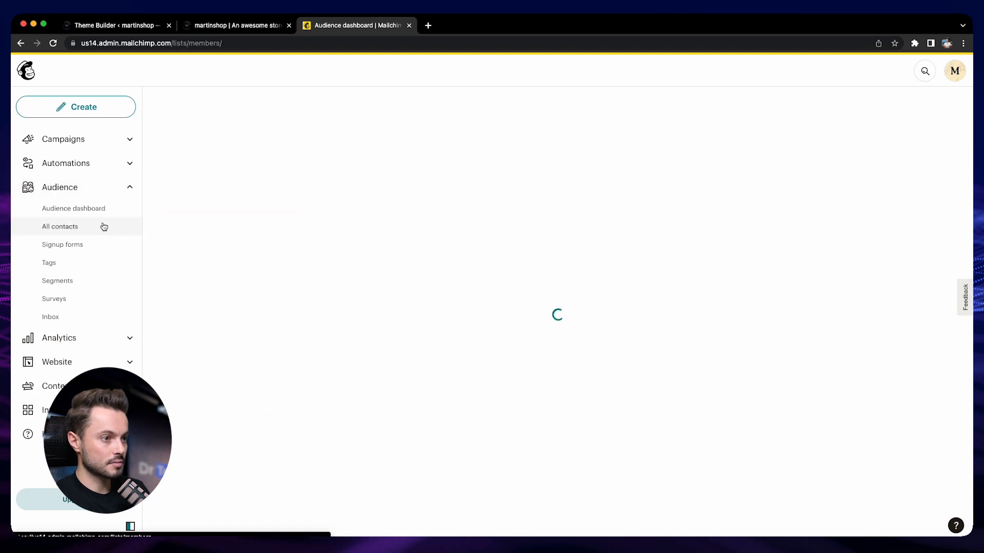
left_click(59, 226)
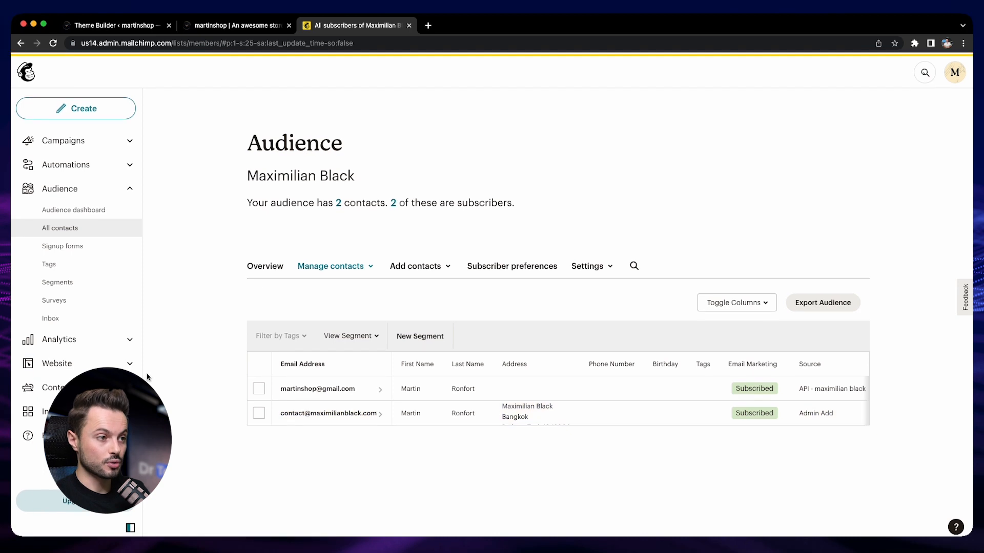
left_click(64, 140)
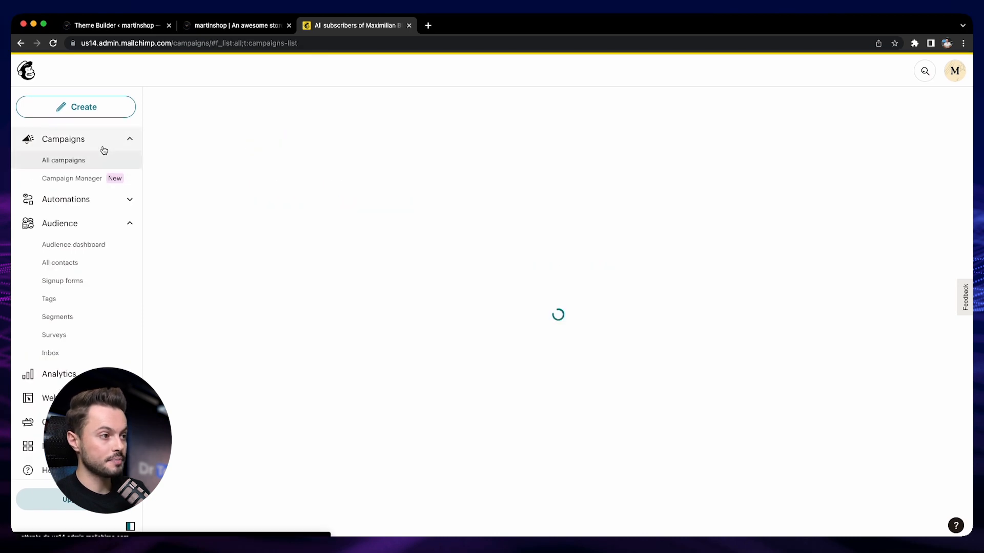
View the empty Campaigns page for the Maximilian Black audience of two subscribers
left_click(63, 160)
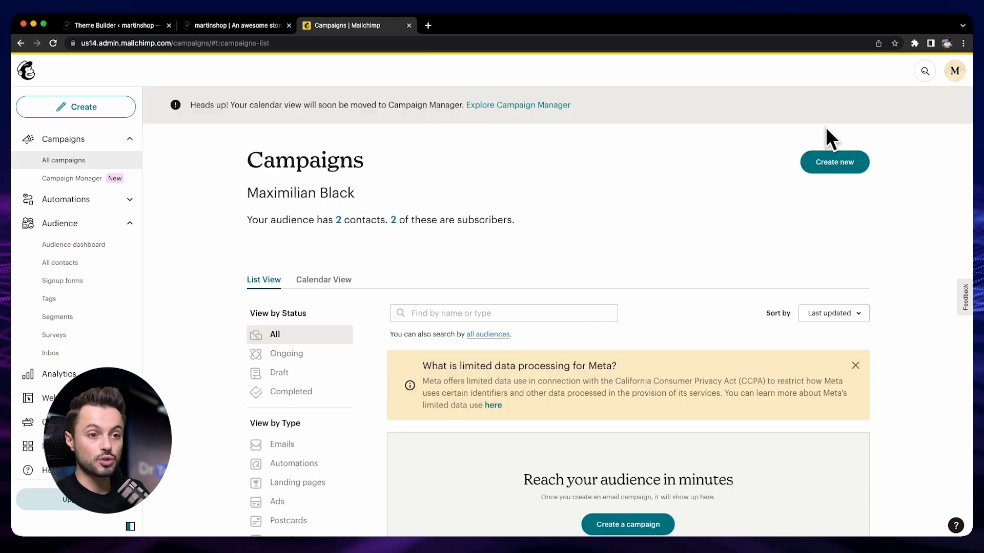
mouse_move(705, 214)
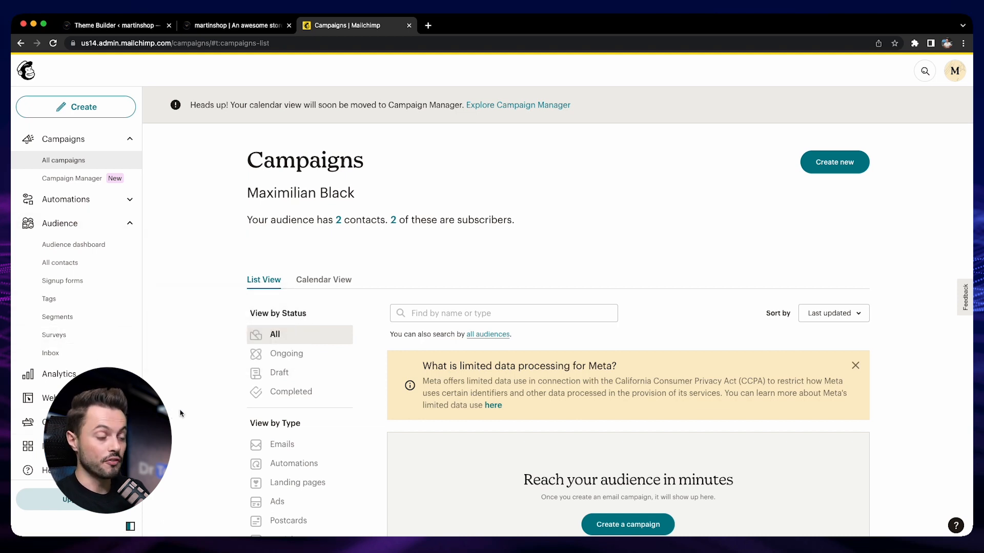
mouse_move(180, 392)
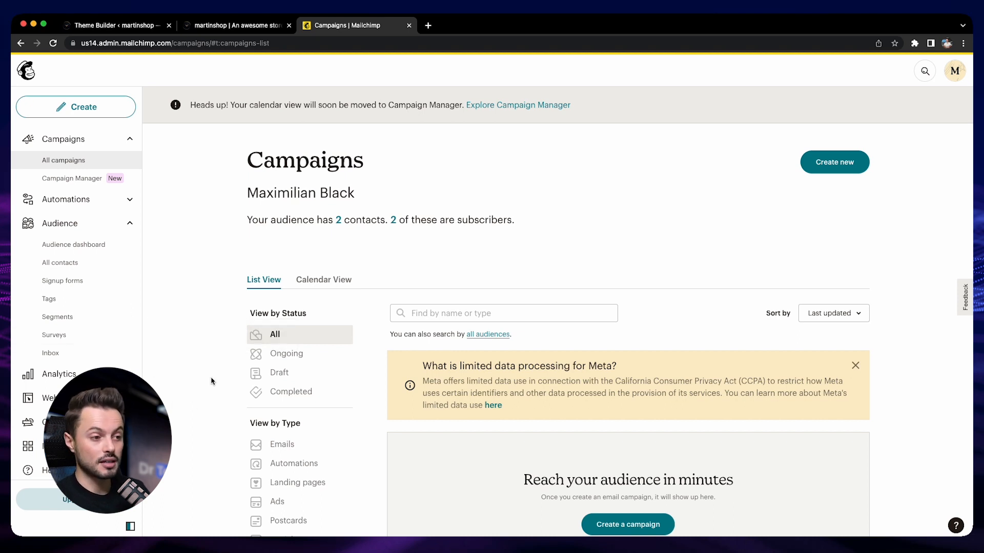
mouse_move(219, 379)
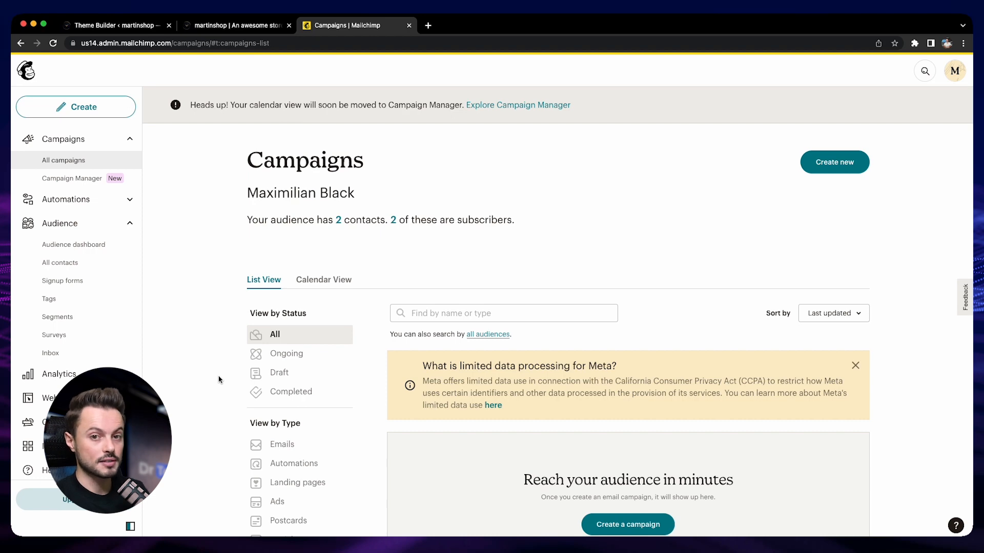